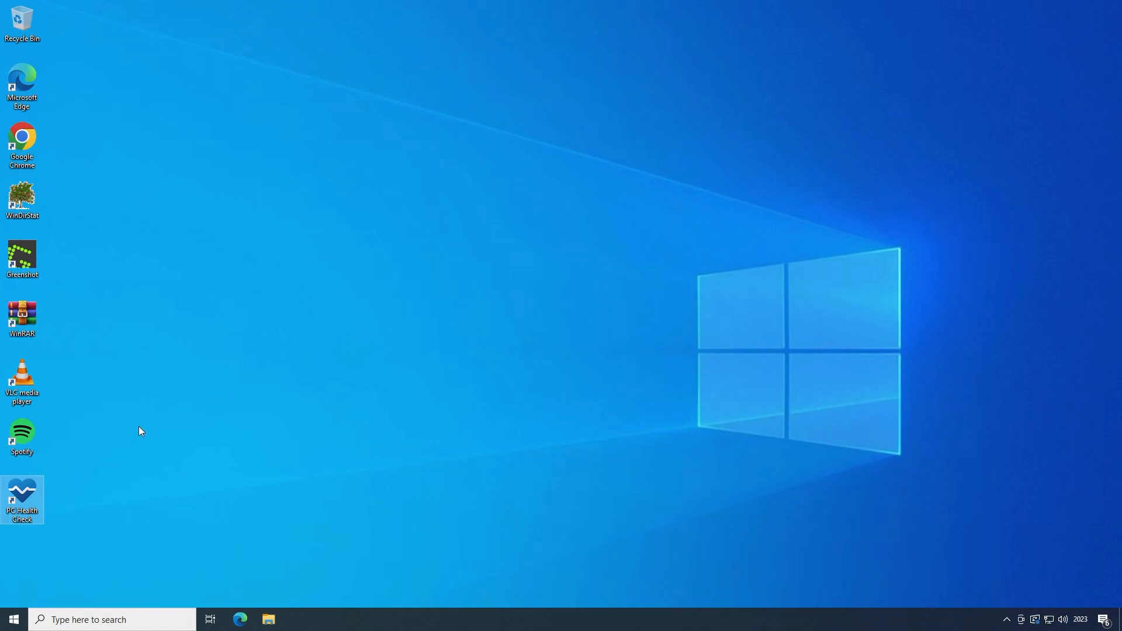
Step: Run PC Health Check's Windows 11 compatibility check and review all requirement results
{"action": "double_click", "coordinate": [22, 495]}
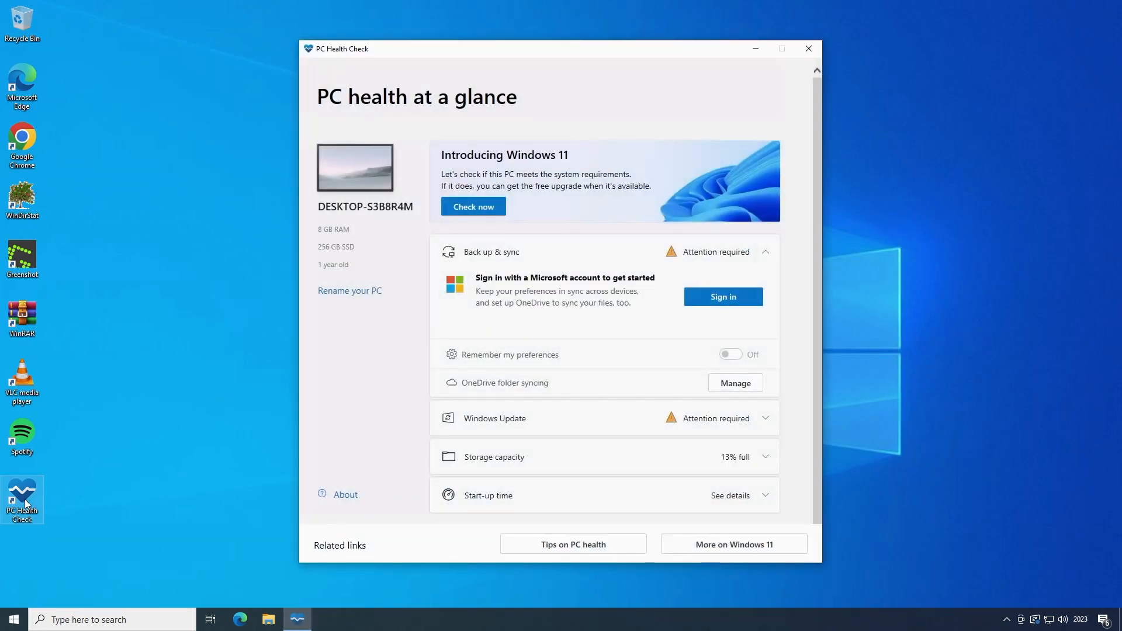
{"action": "left_click", "coordinate": [473, 206]}
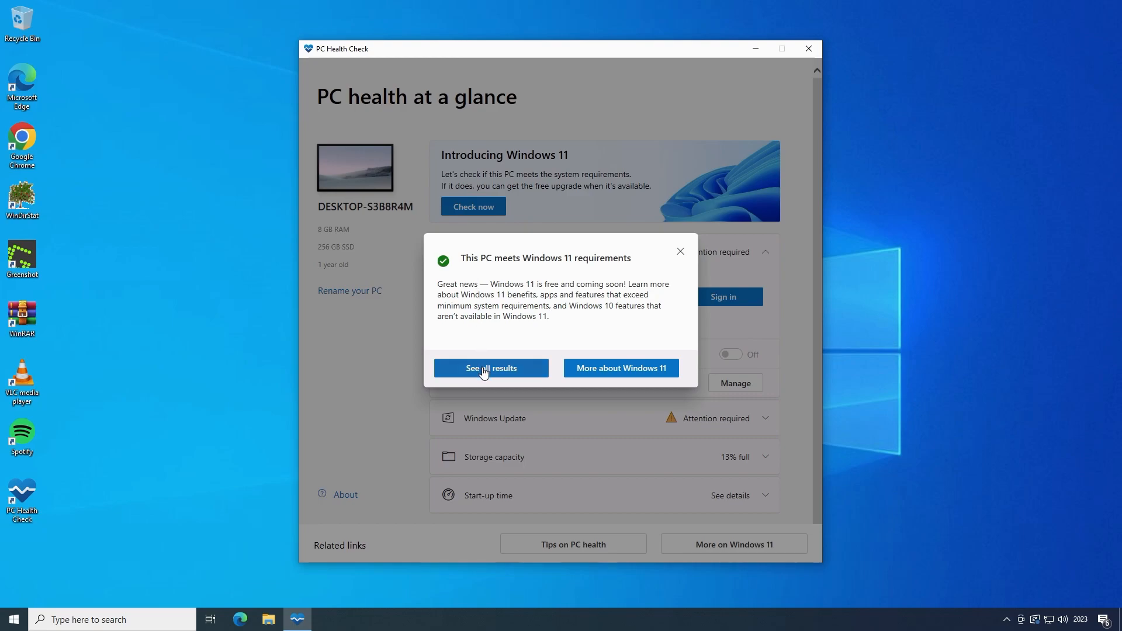
{"action": "left_click", "coordinate": [491, 369]}
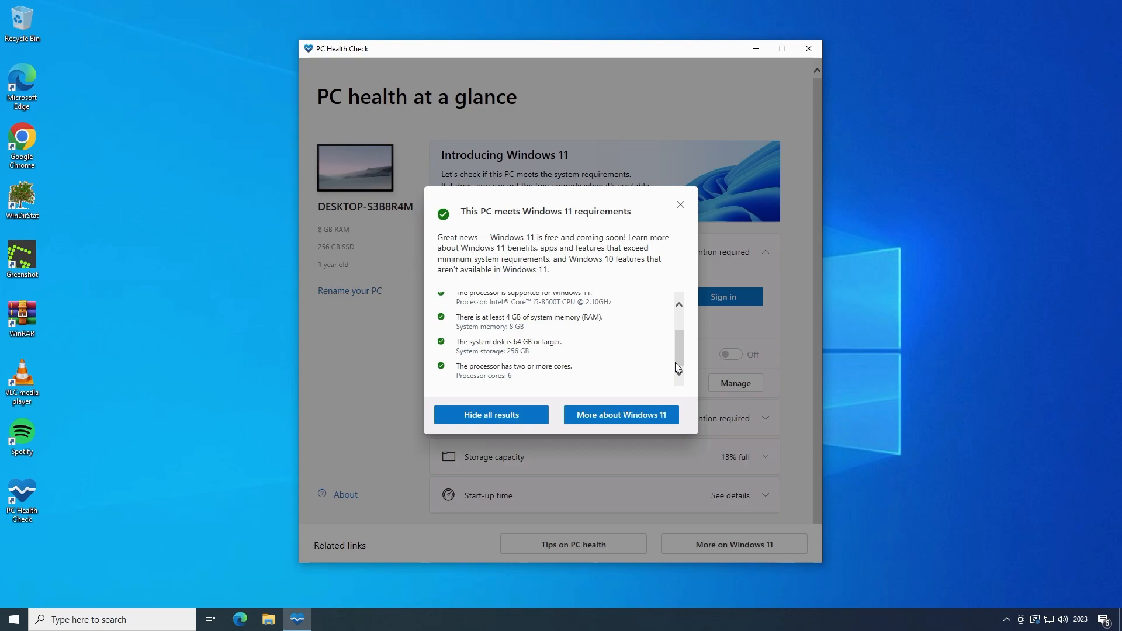
{"action": "left_click", "coordinate": [808, 48]}
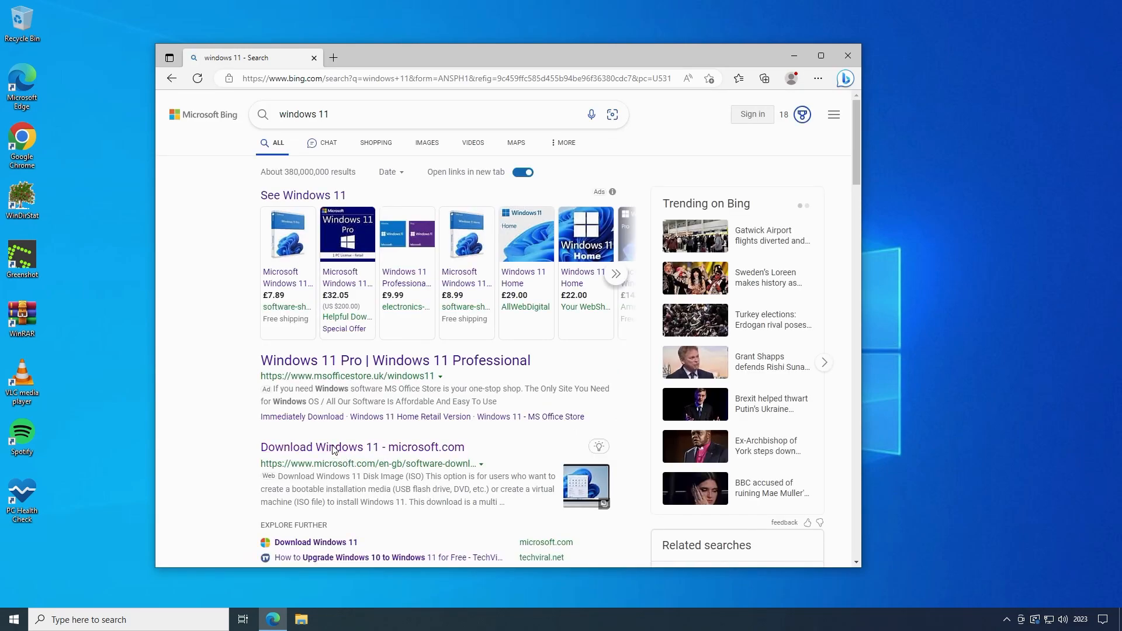
Step: Download the Windows 11 Media Creation Tool from microsoft.com and run it
{"action": "left_click", "coordinate": [333, 447]}
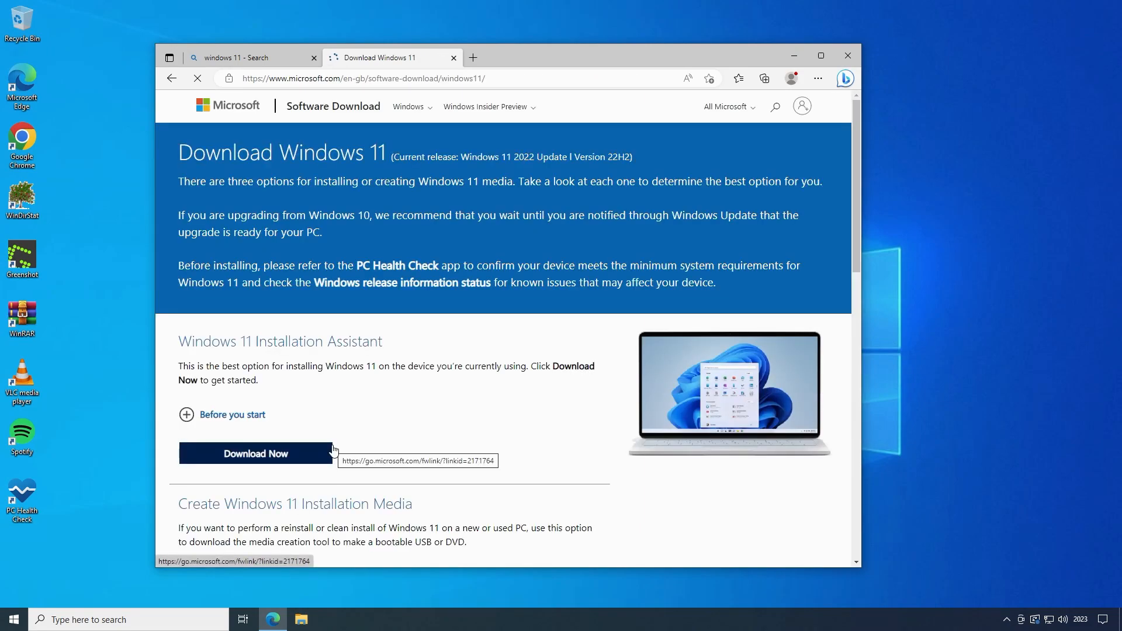
{"action": "scroll", "scroll_direction": "down", "scroll_amount": 3}
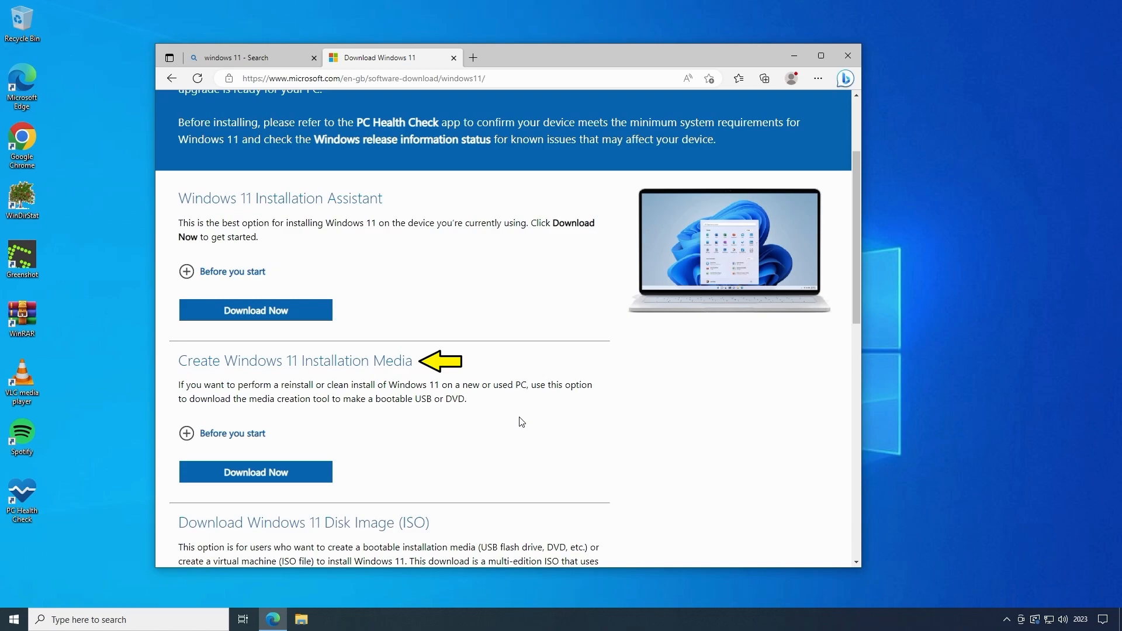
{"action": "scroll", "scroll_direction": "down", "scroll_amount": 3}
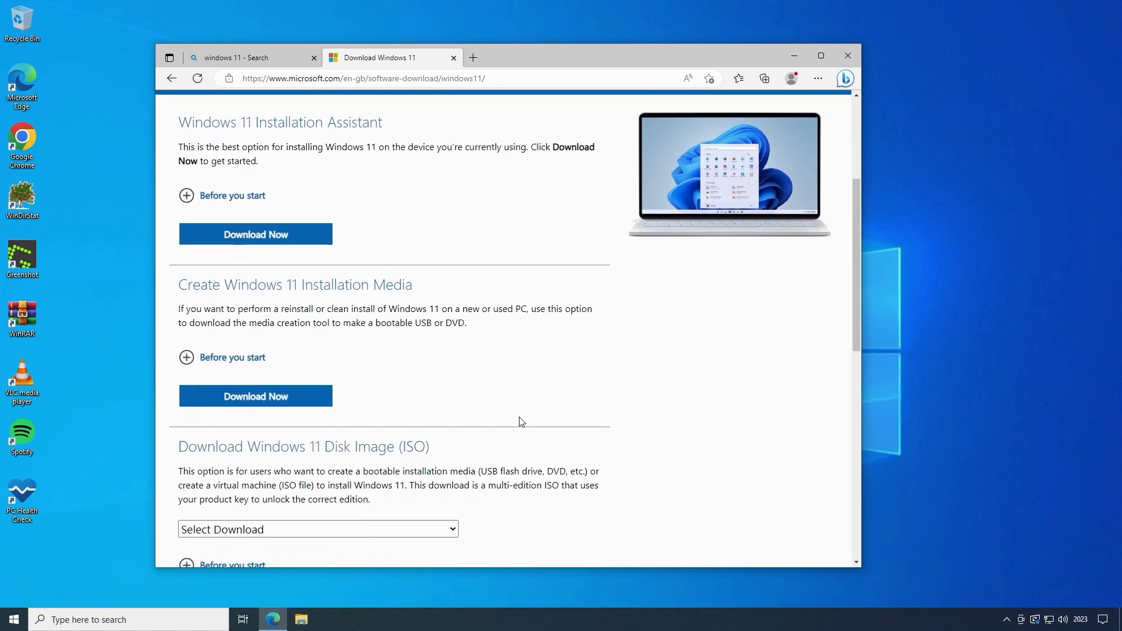
{"action": "scroll", "scroll_direction": "down", "scroll_amount": 3}
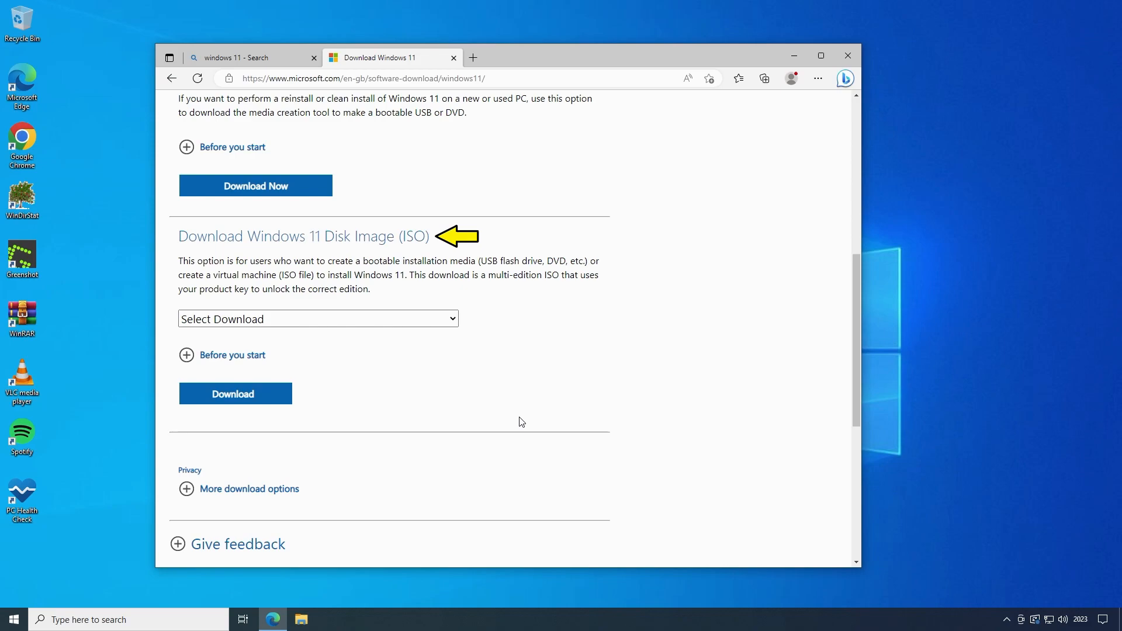
{"action": "scroll", "scroll_direction": "up", "scroll_amount": 3}
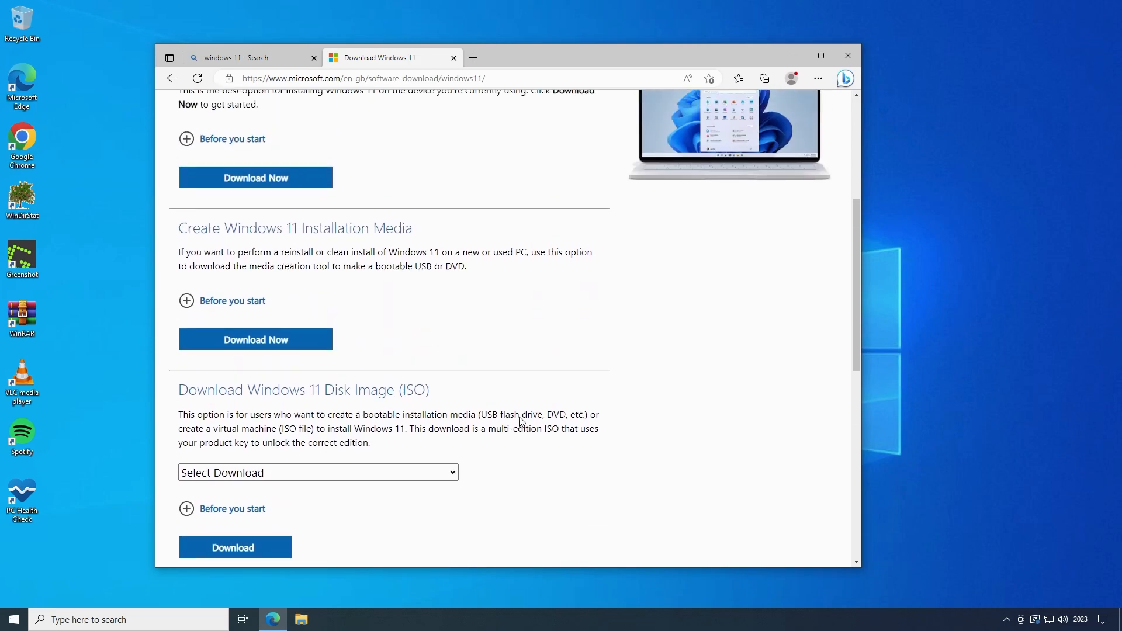
{"action": "scroll", "scroll_direction": "up", "scroll_amount": 3}
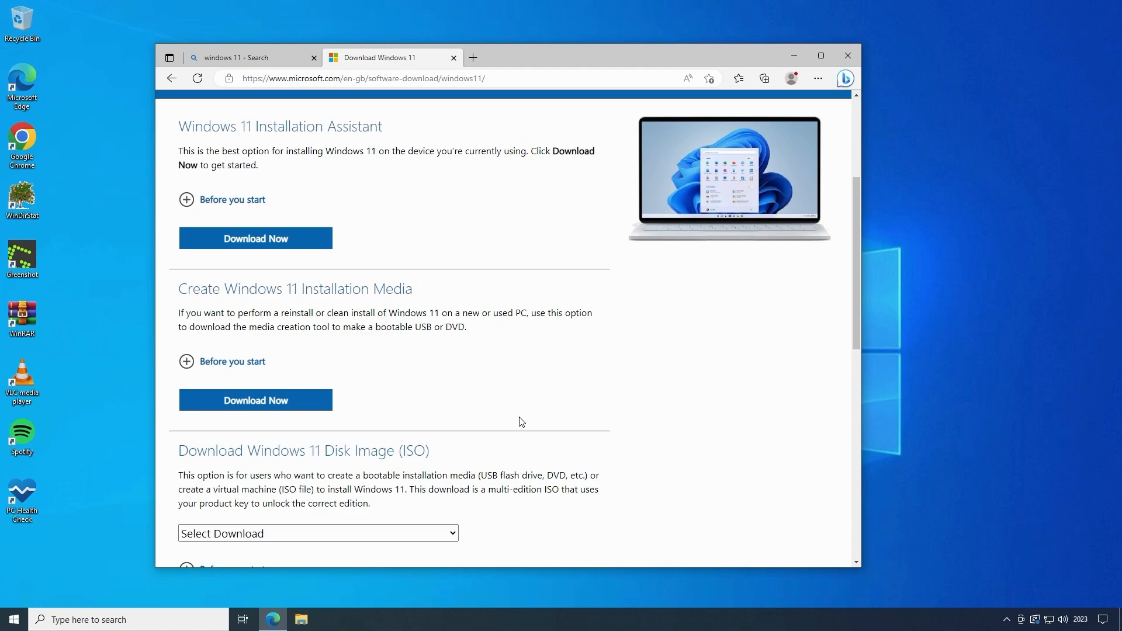
{"action": "left_click", "coordinate": [255, 400]}
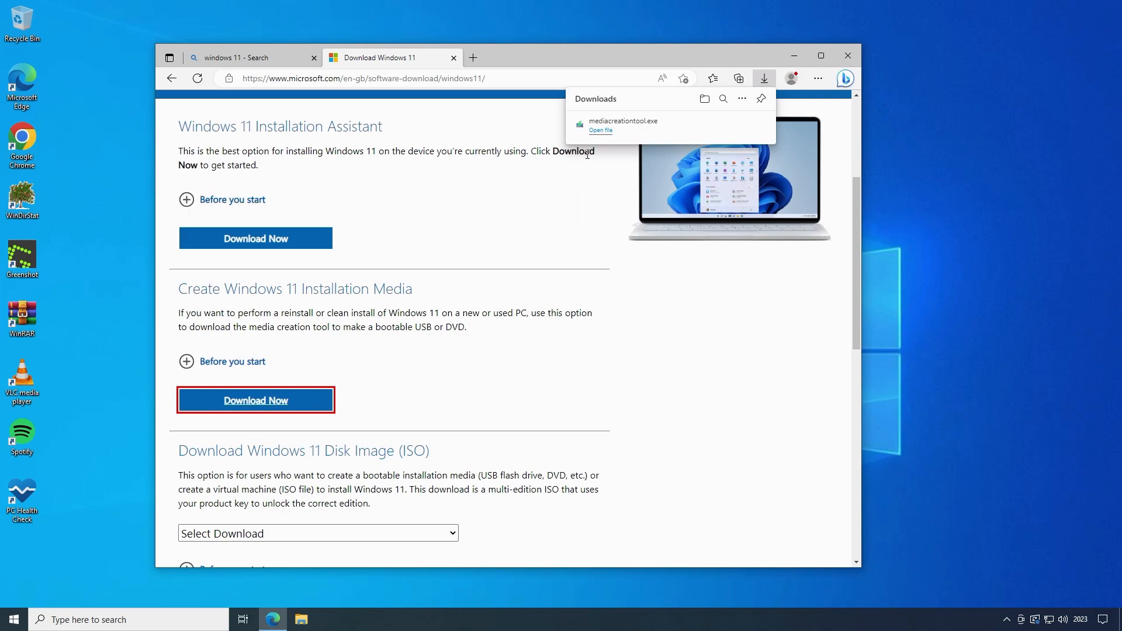
{"action": "left_click", "coordinate": [601, 129]}
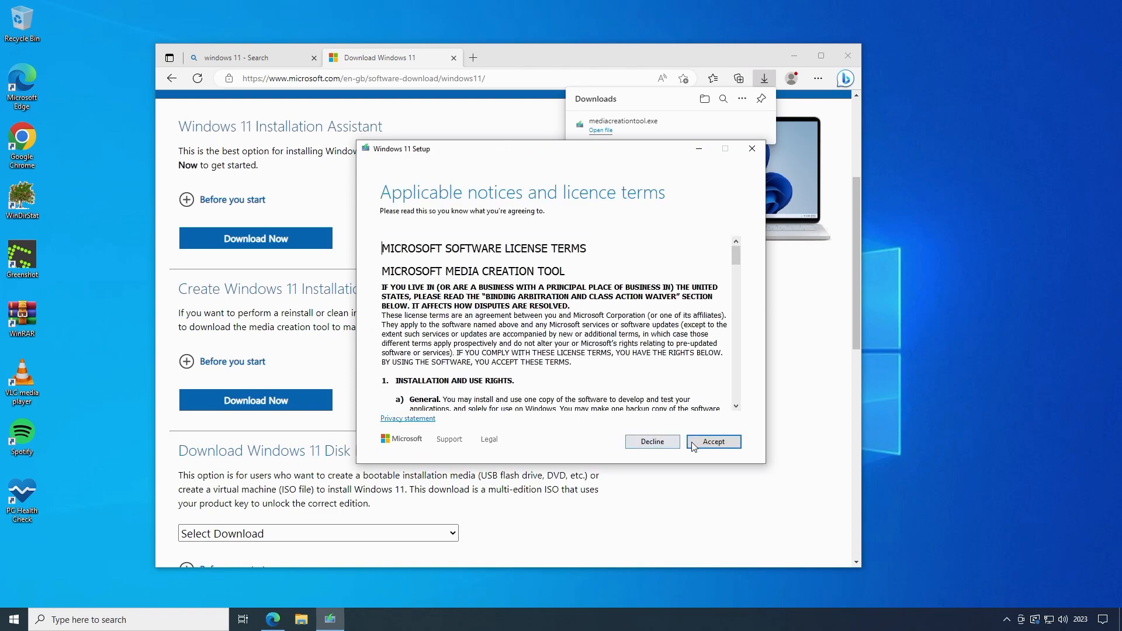
Step: Write Windows 11 with recommended options to the D: (ESD-USB) flash drive, then finish
{"action": "left_click", "coordinate": [713, 441]}
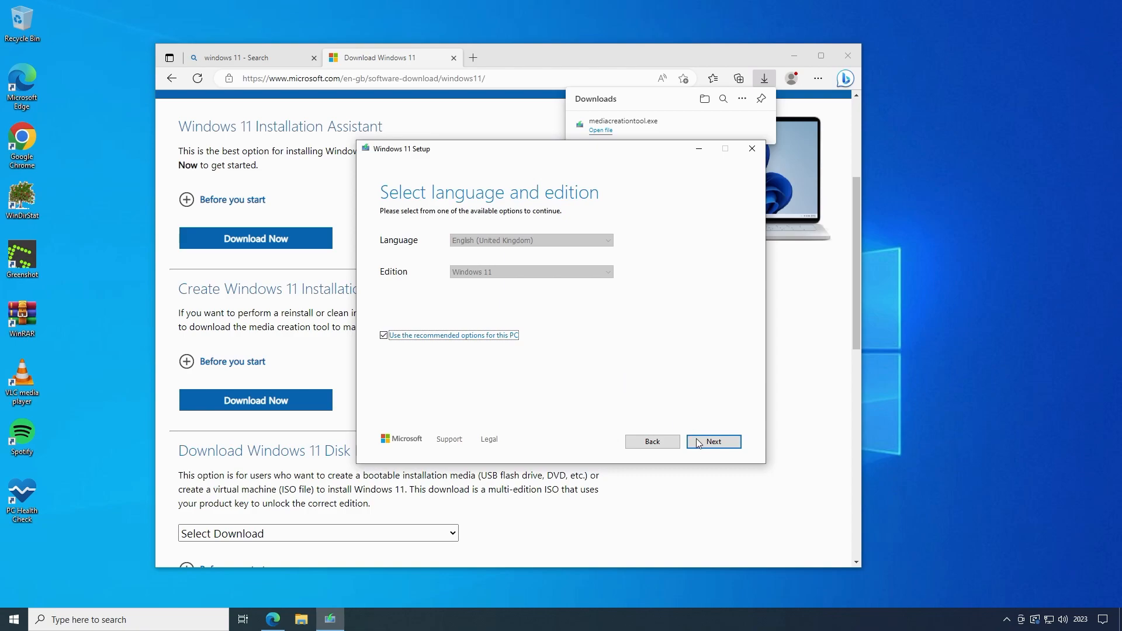
{"action": "left_click", "coordinate": [713, 442]}
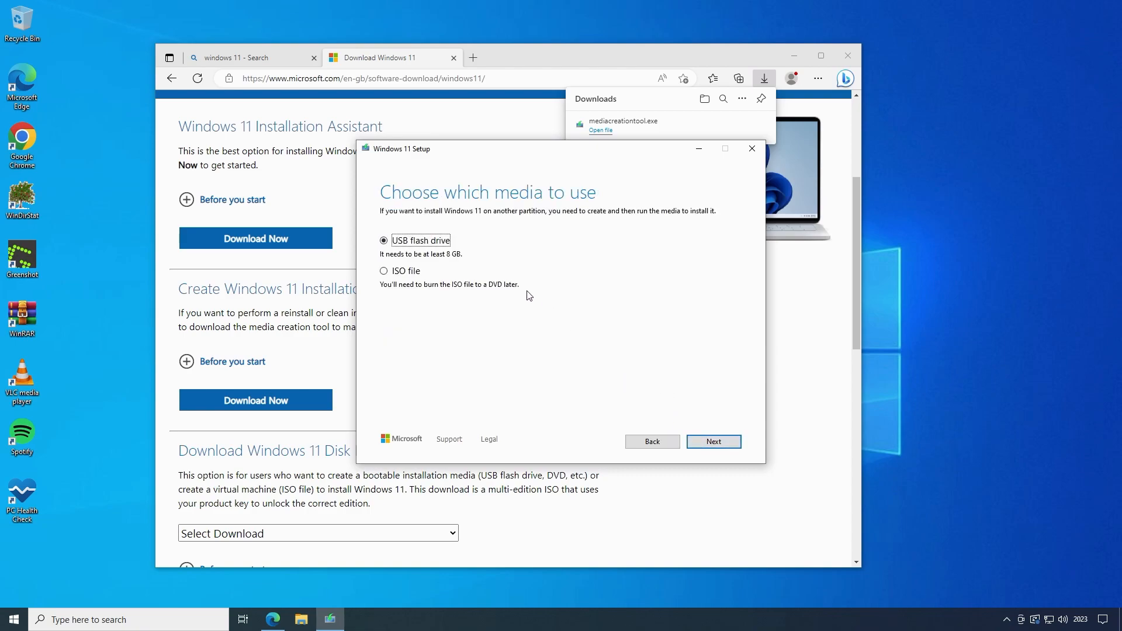
{"action": "mouse_move", "coordinate": [697, 433]}
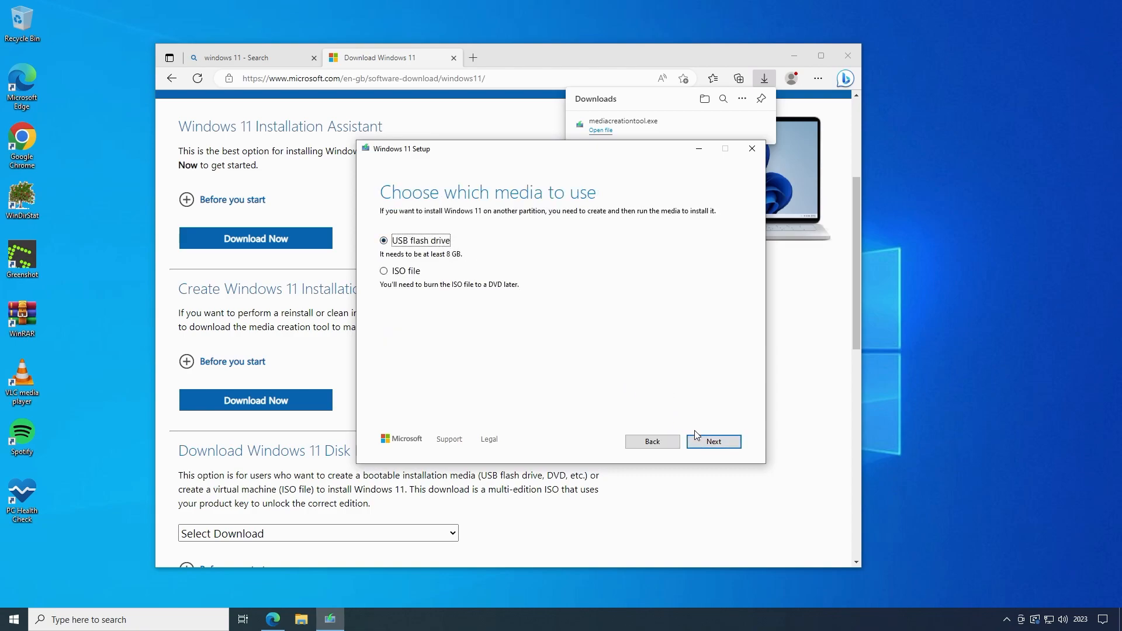
{"action": "left_click", "coordinate": [714, 441]}
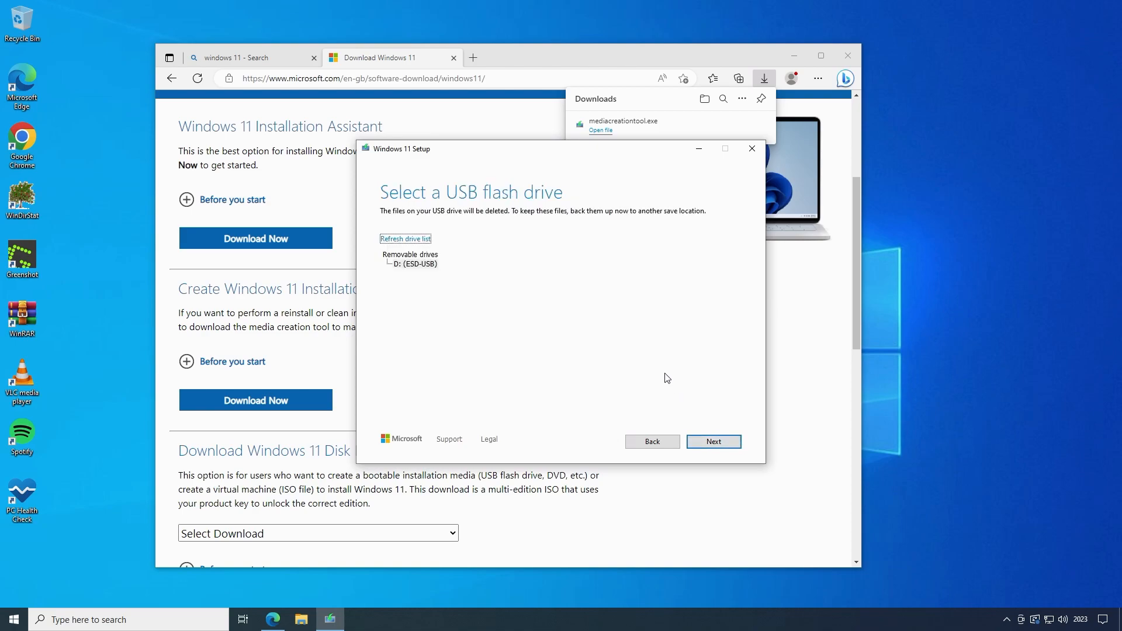
{"action": "left_click", "coordinate": [414, 264]}
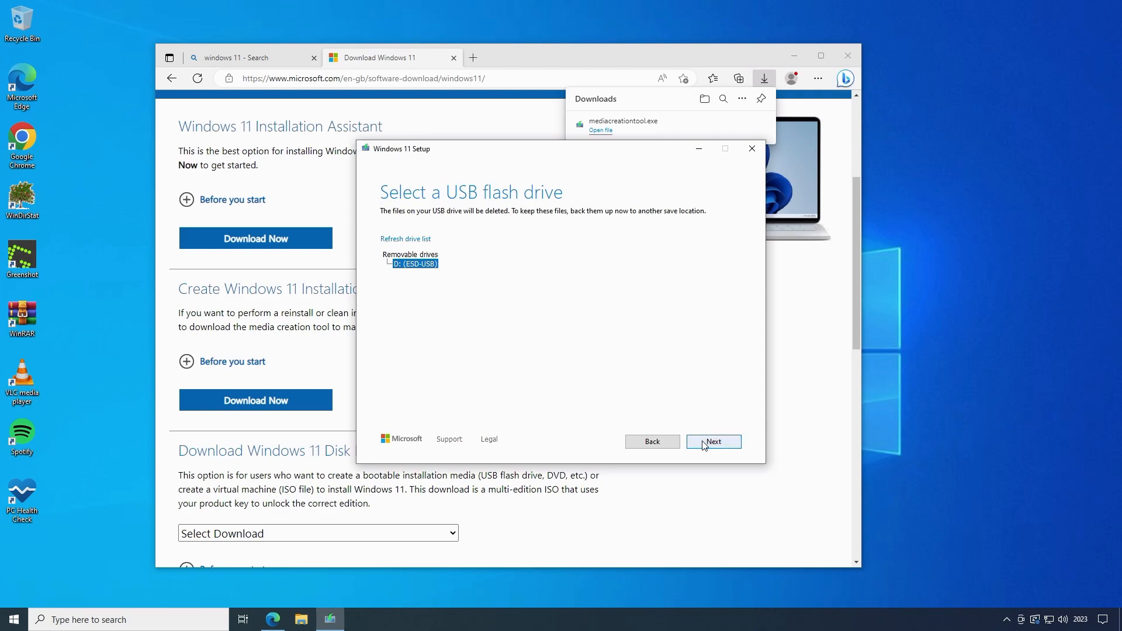
{"action": "left_click", "coordinate": [713, 442]}
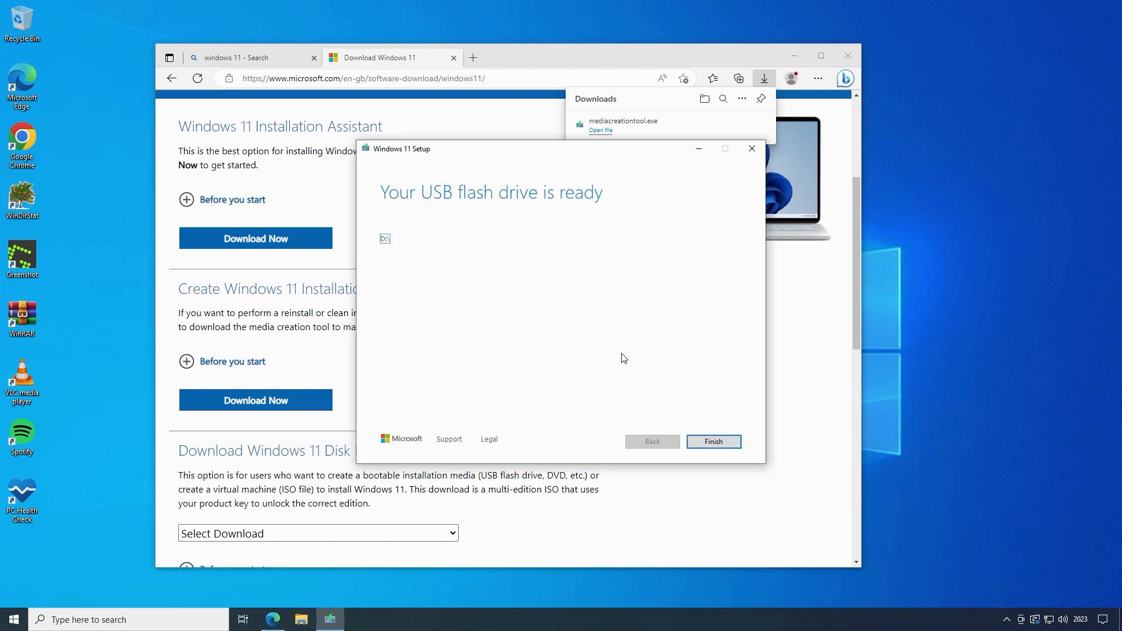
{"action": "left_click", "coordinate": [713, 442]}
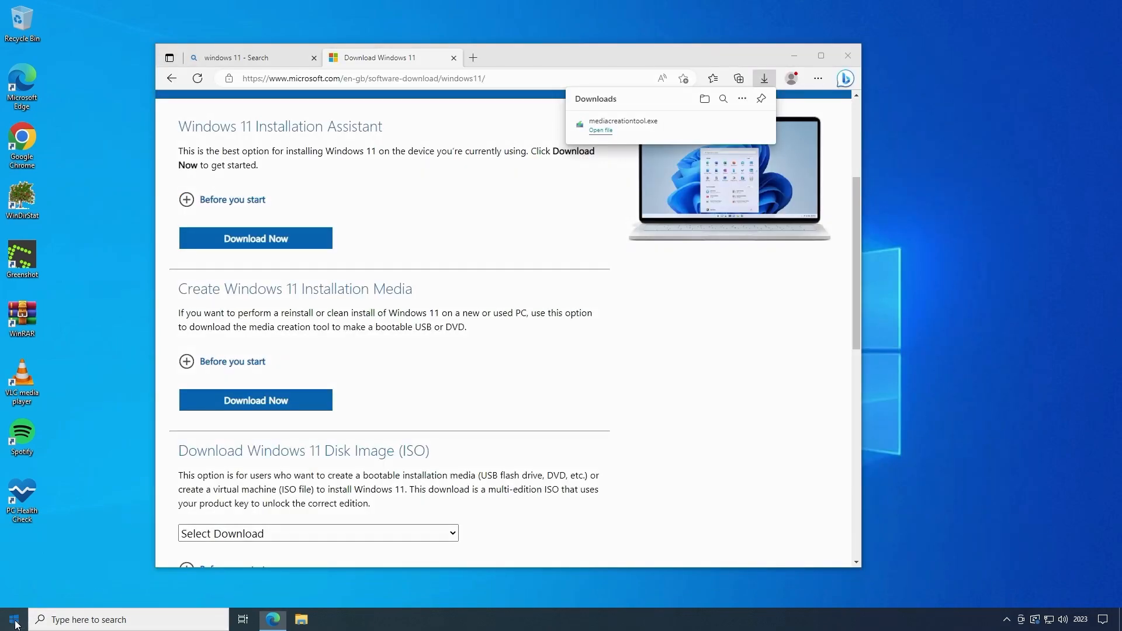
Step: Restart and boot from UEFI: KingstonDataTraveler 3.0PMAP in the one-time boot menu
{"action": "left_click", "coordinate": [13, 619]}
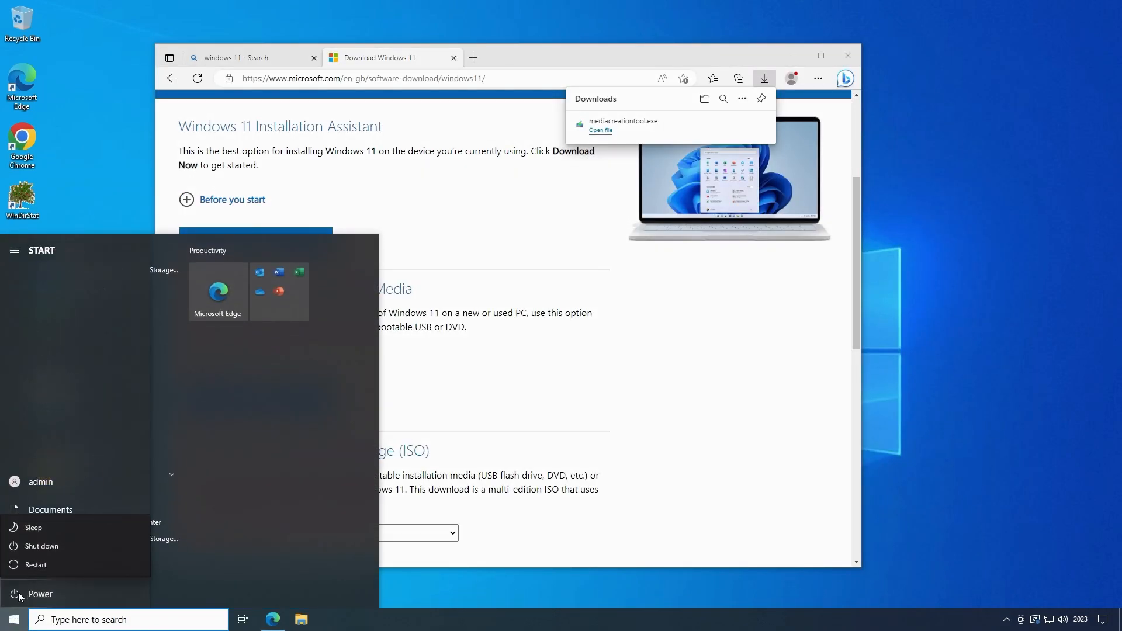
{"action": "left_click", "coordinate": [35, 565]}
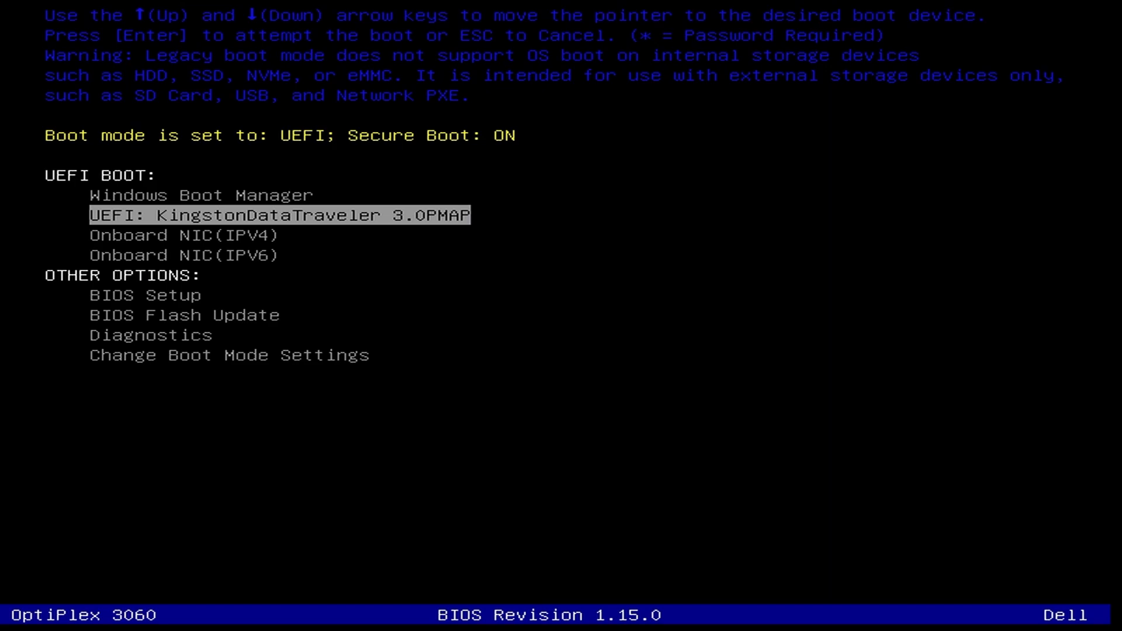
{"action": "key", "text": "Enter"}
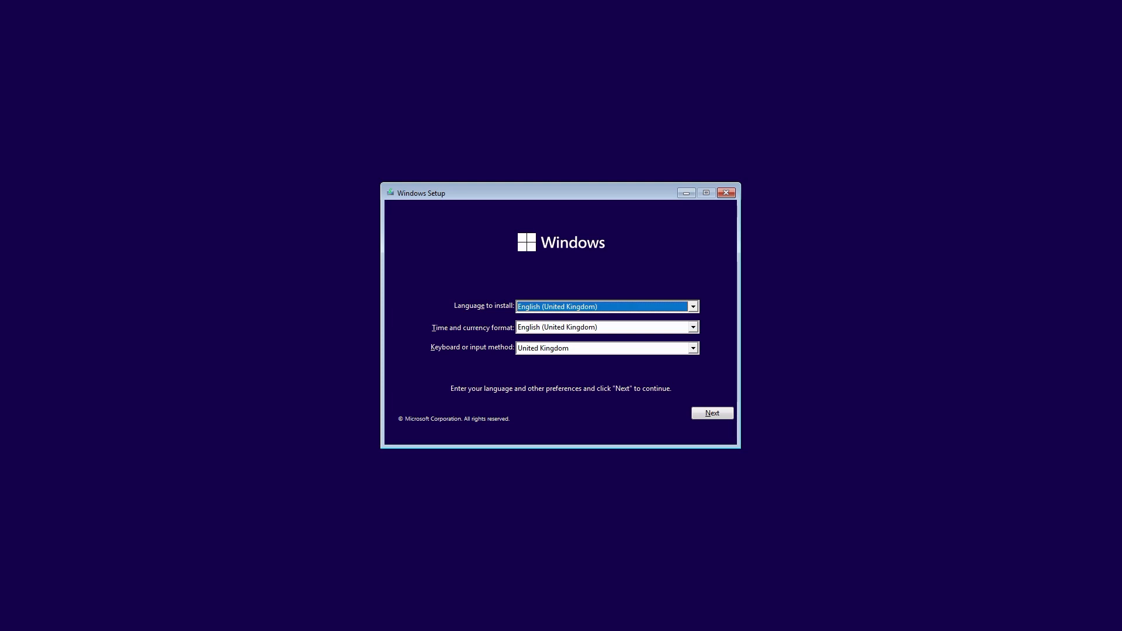
Step: Begin installing Windows 11 Home with UK settings, no product key, accepting the licence
{"action": "left_click", "coordinate": [711, 413]}
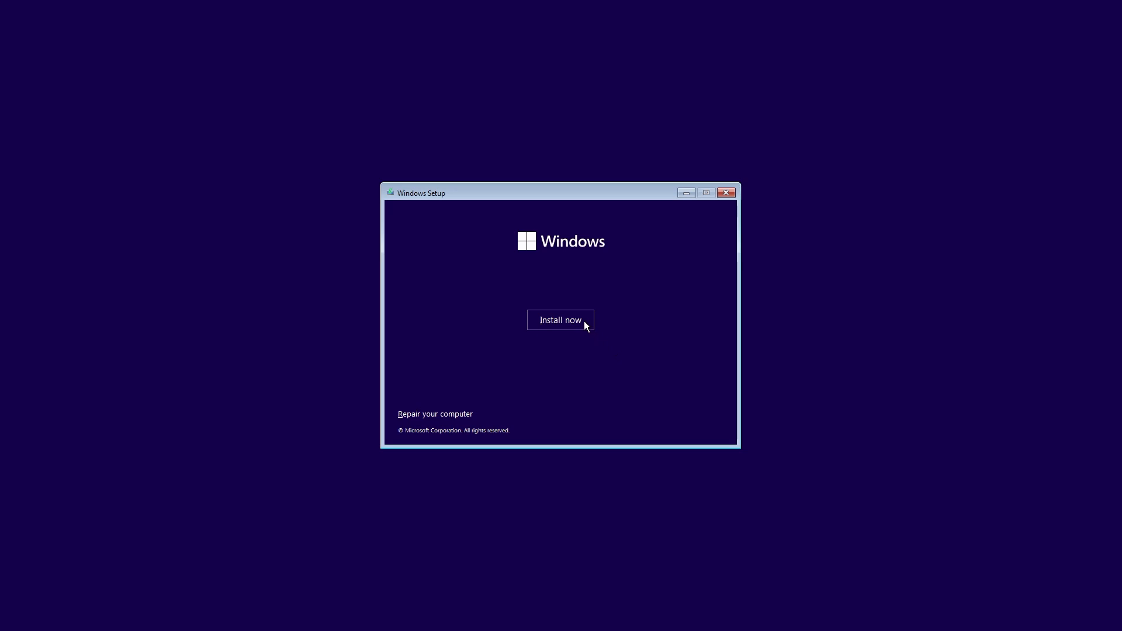
{"action": "left_click", "coordinate": [560, 320]}
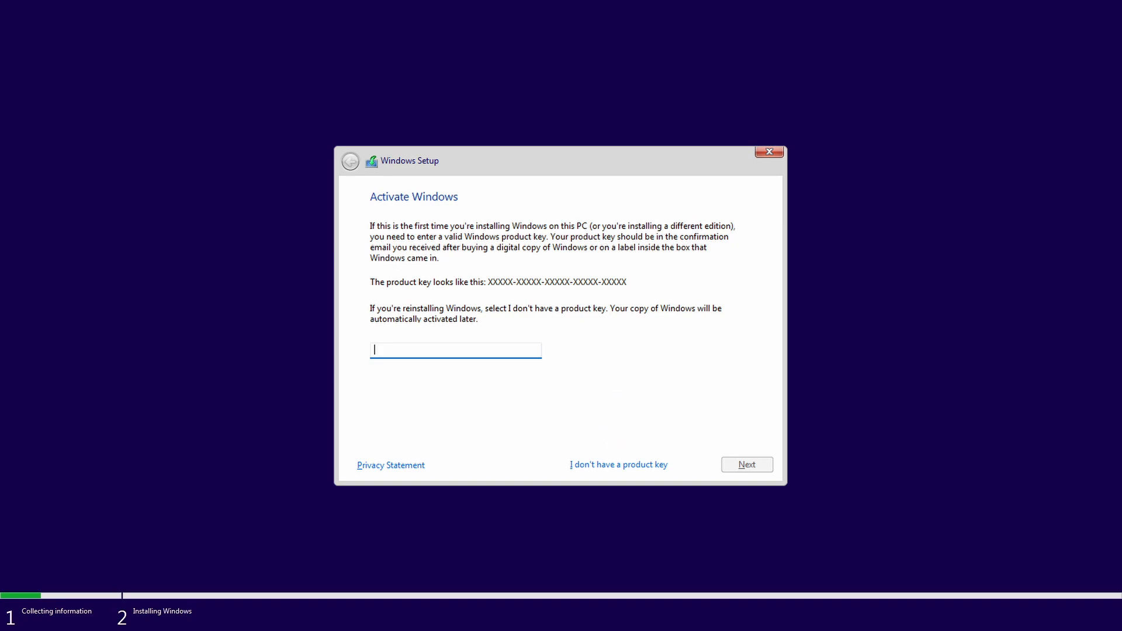
{"action": "left_click", "coordinate": [619, 464]}
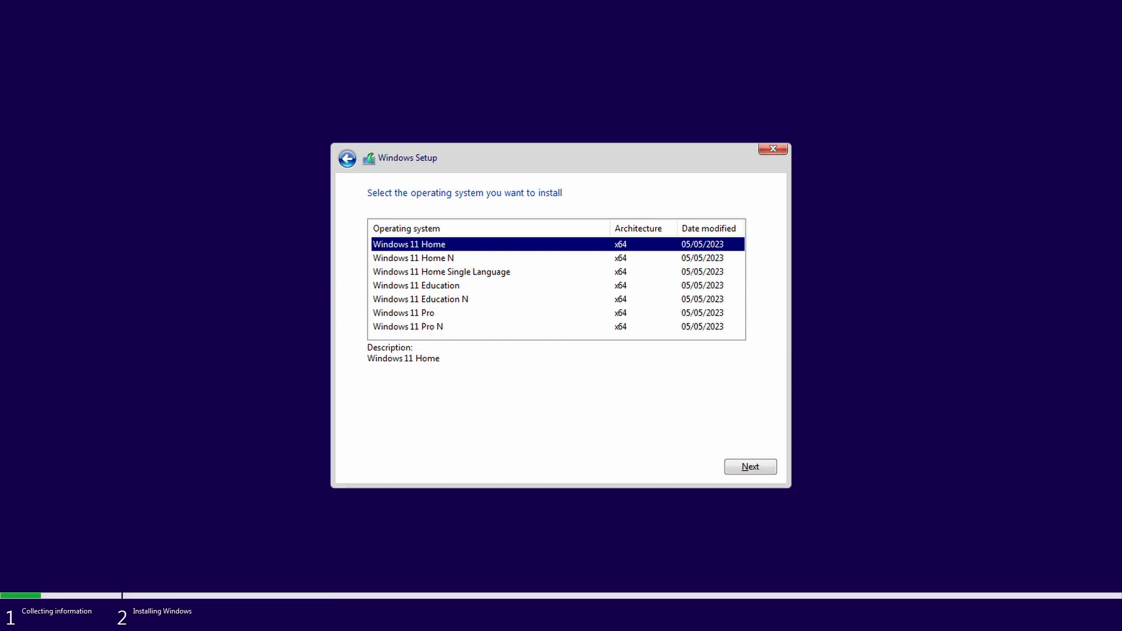
{"action": "left_click", "coordinate": [751, 466]}
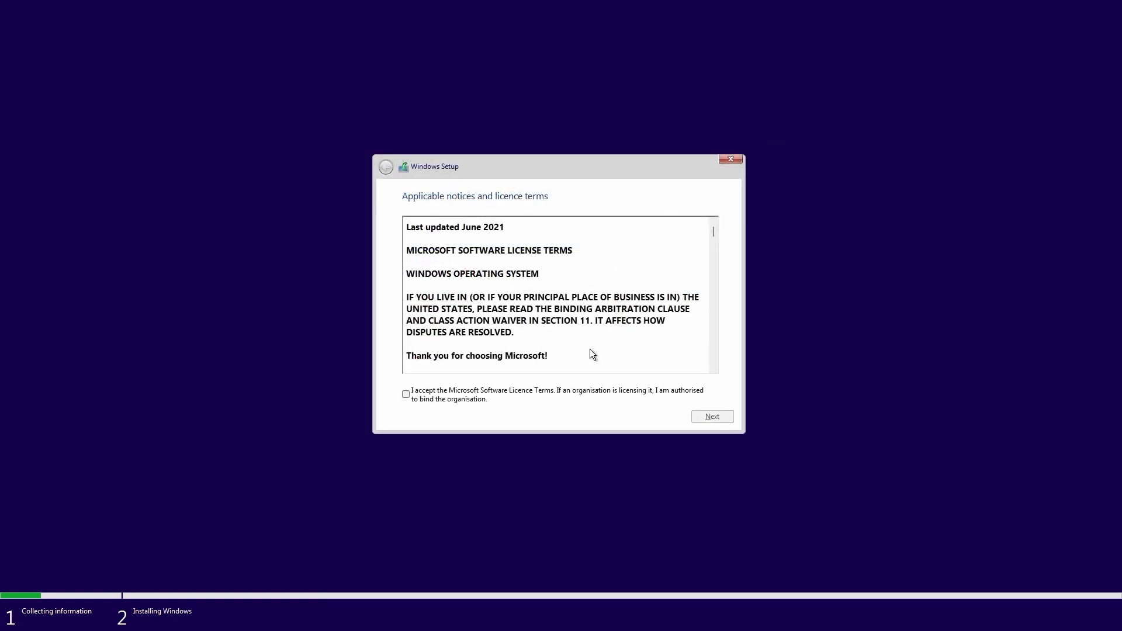
{"action": "left_click", "coordinate": [406, 394]}
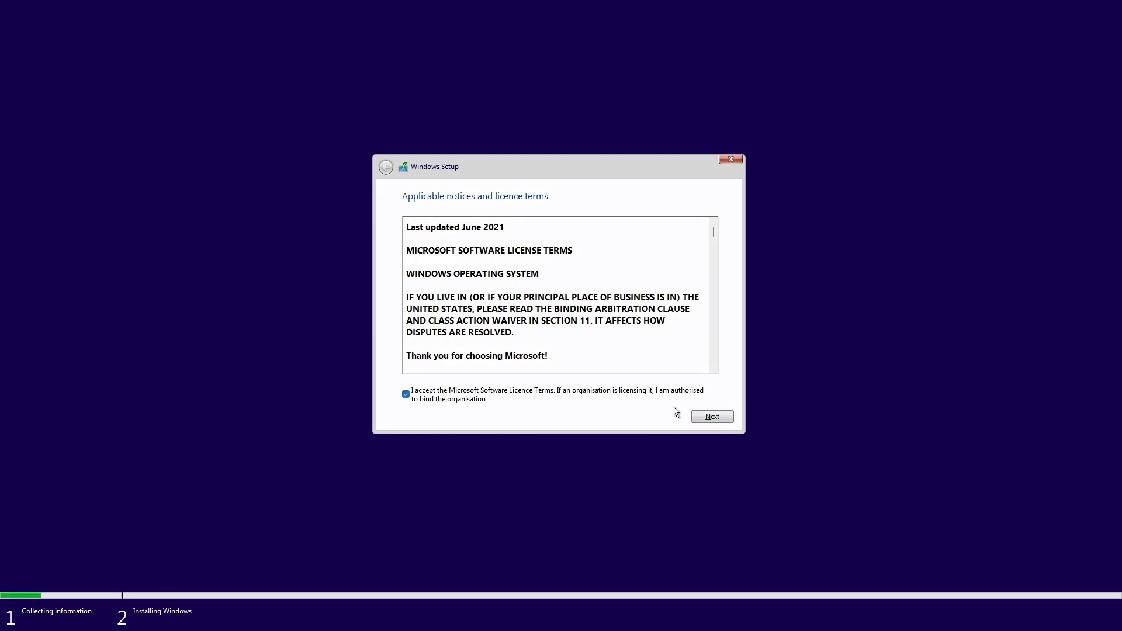
{"action": "left_click", "coordinate": [713, 416]}
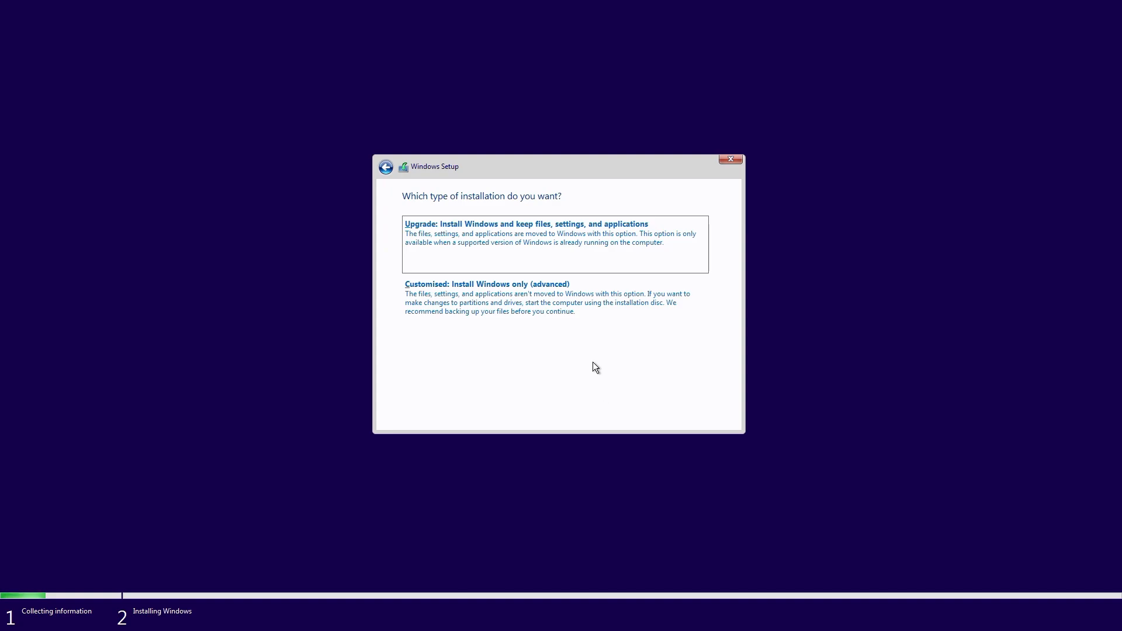
Step: Choose custom install and delete the System, MSR and Primary partitions on drive 0
{"action": "left_click", "coordinate": [570, 314]}
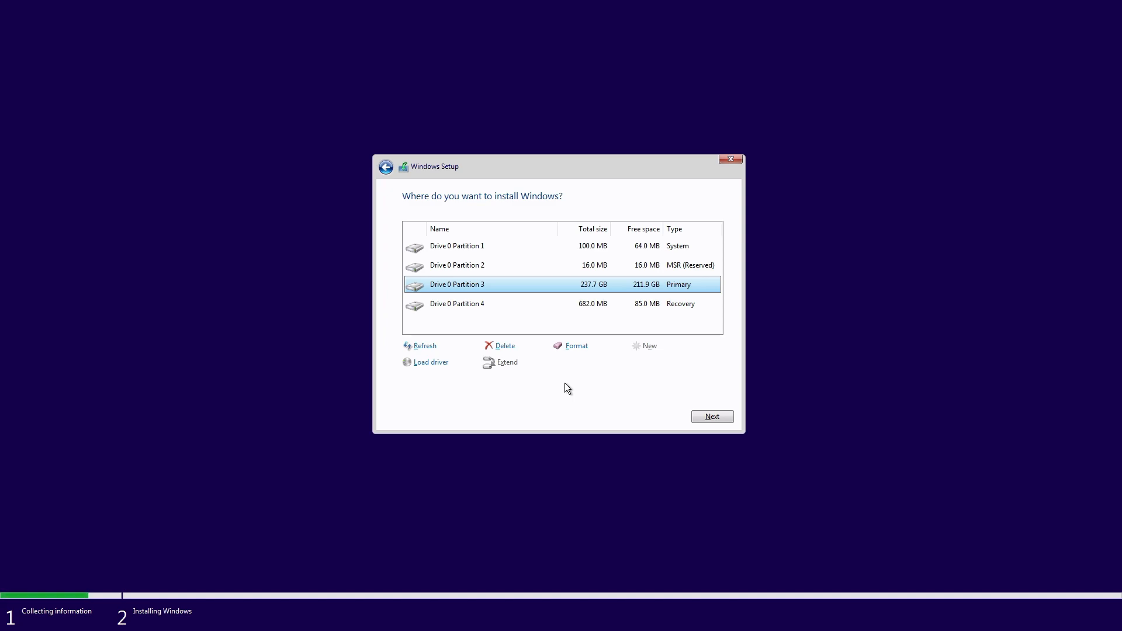
{"action": "left_click", "coordinate": [486, 246]}
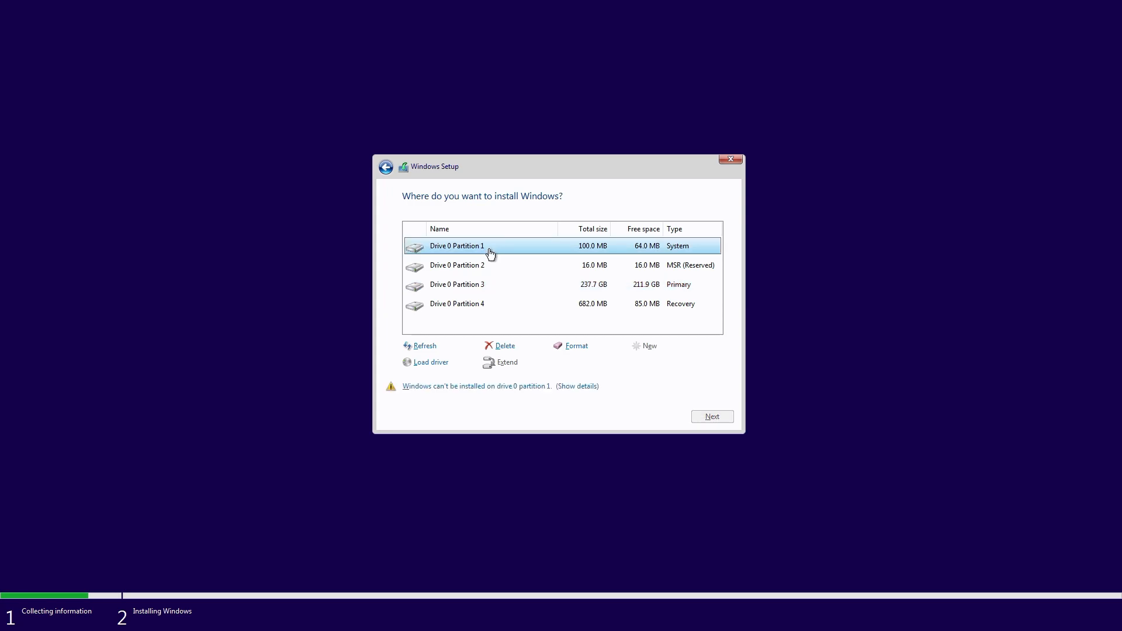
{"action": "left_click", "coordinate": [505, 345]}
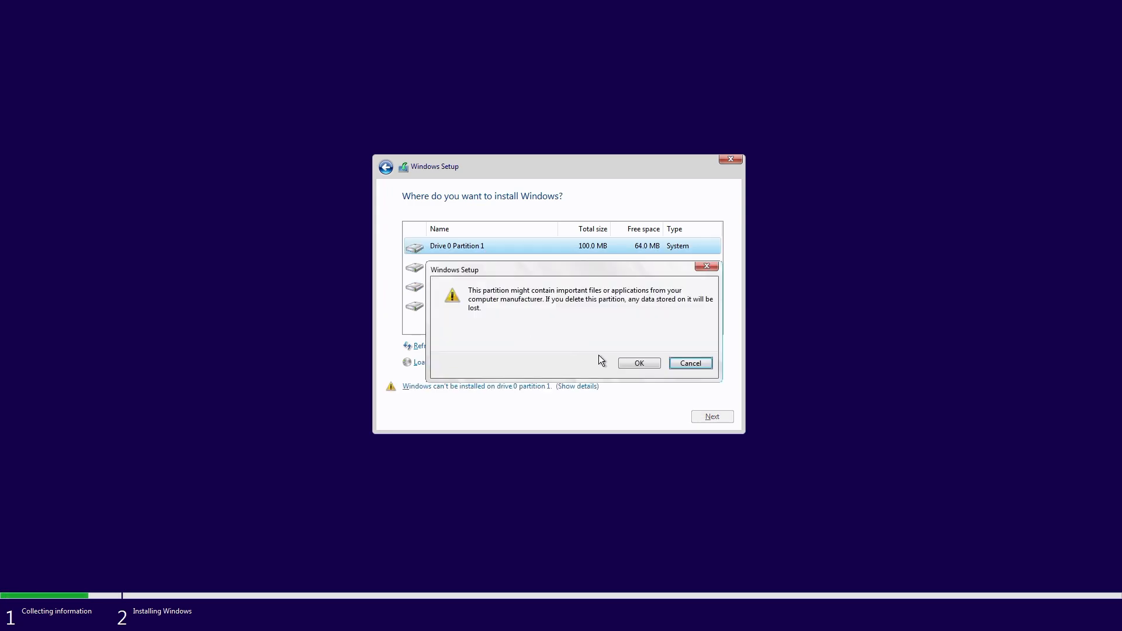
{"action": "left_click", "coordinate": [638, 363]}
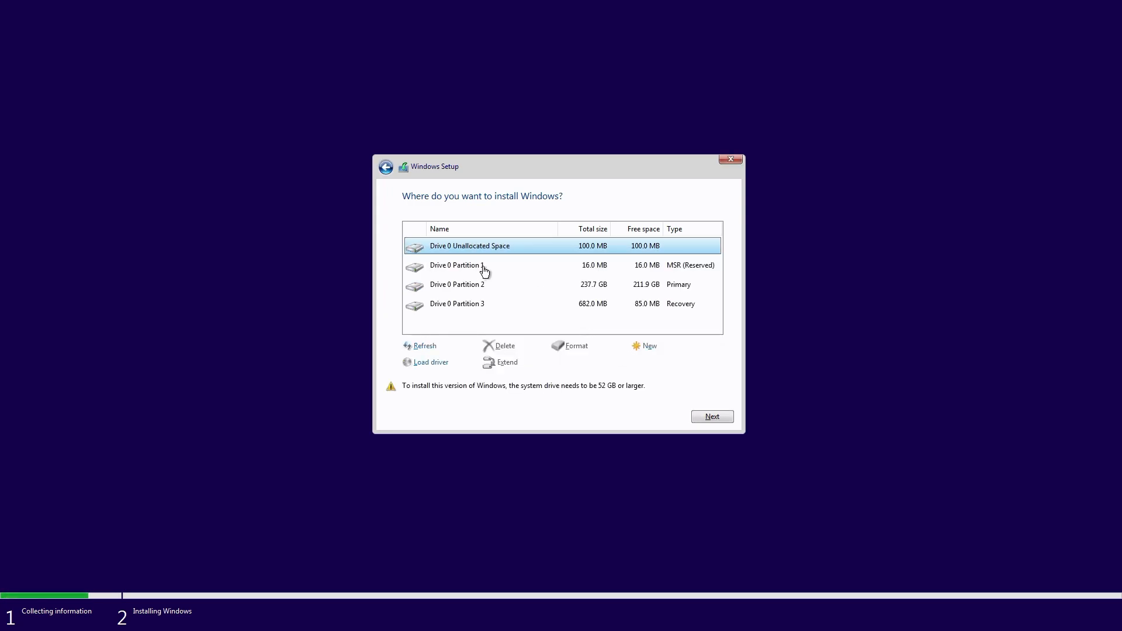
{"action": "left_click", "coordinate": [498, 345]}
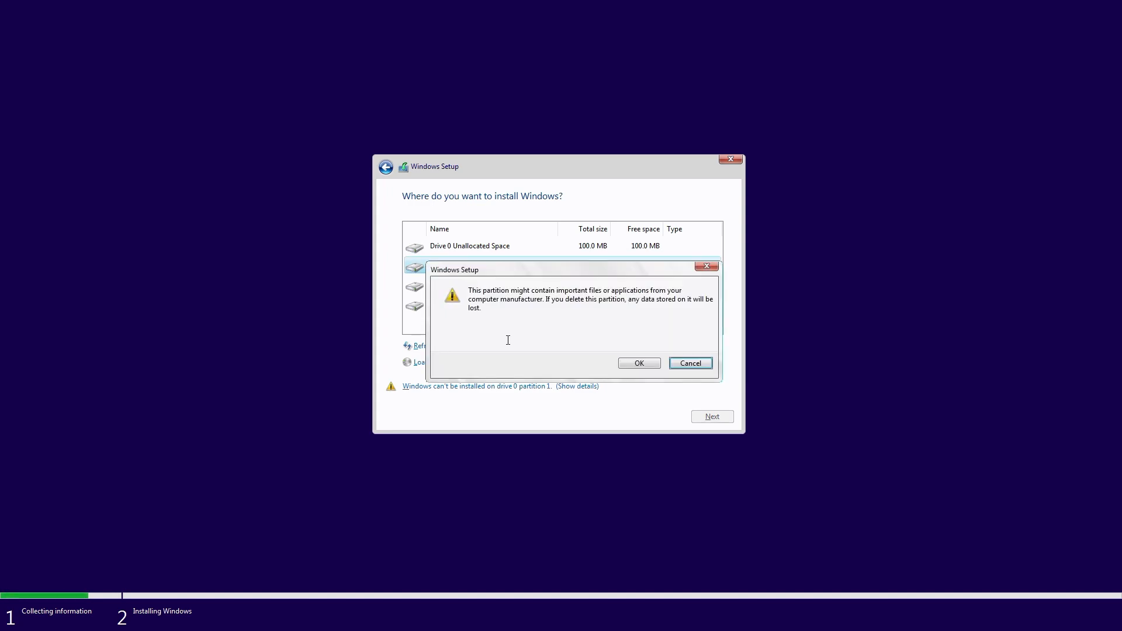
{"action": "left_click", "coordinate": [639, 362]}
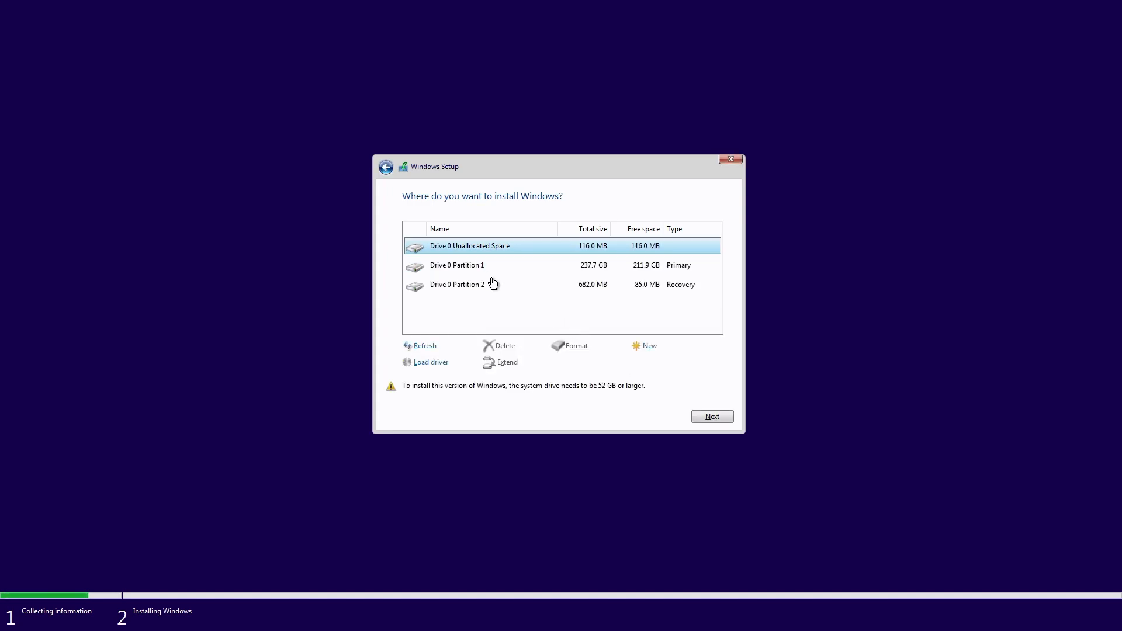
{"action": "left_click", "coordinate": [505, 345]}
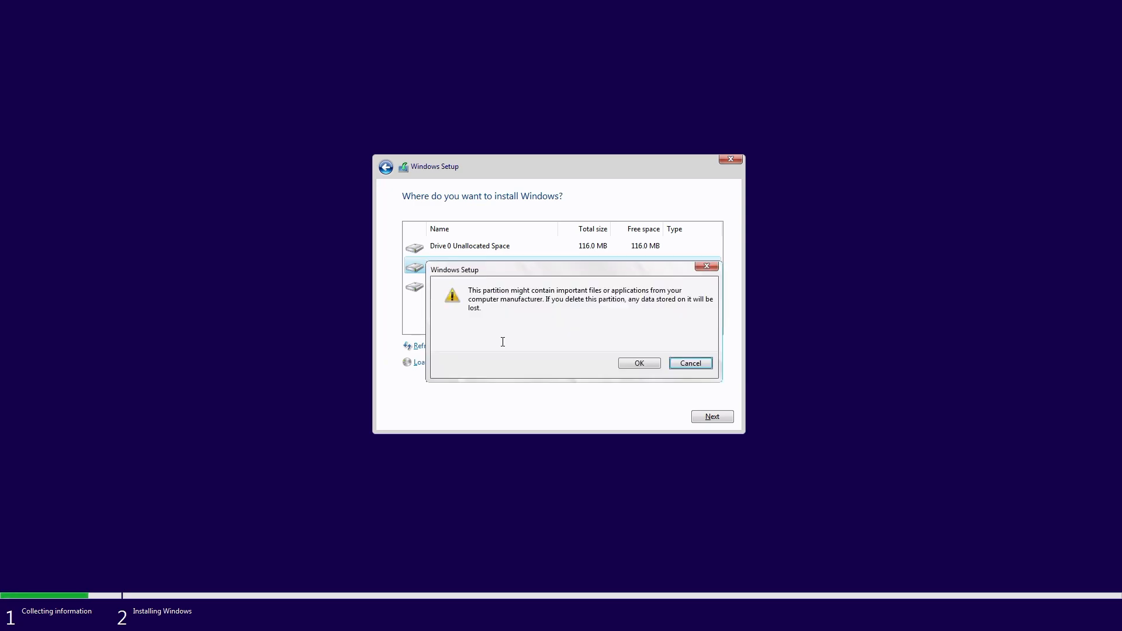
{"action": "left_click", "coordinate": [639, 363]}
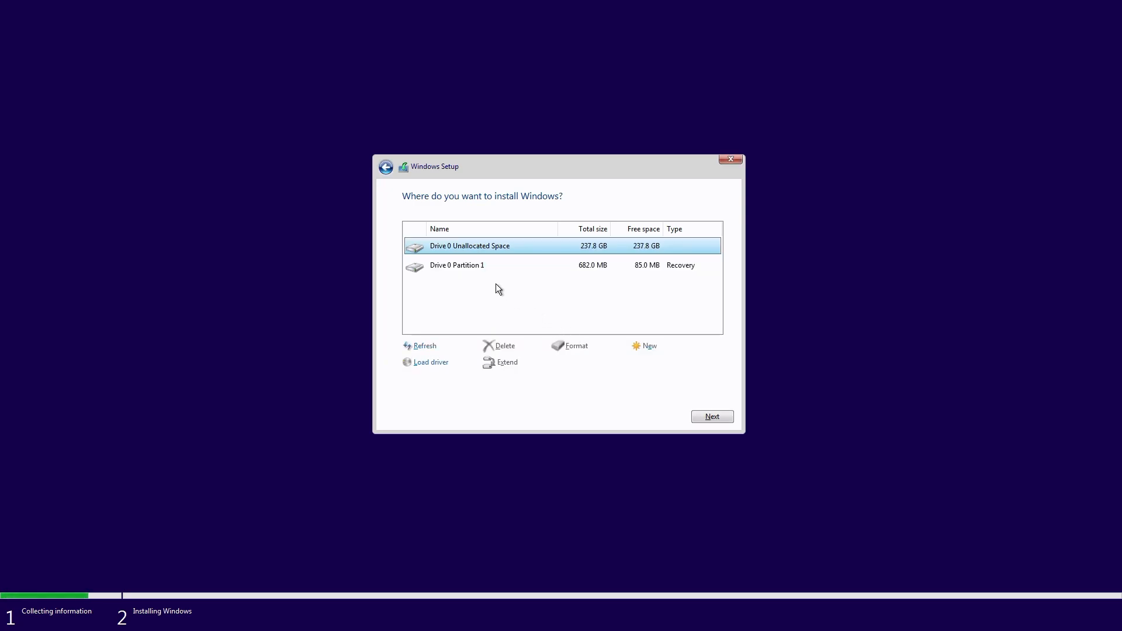
Step: Delete the Recovery partition and install Windows into the unallocated space
{"action": "left_click", "coordinate": [456, 265]}
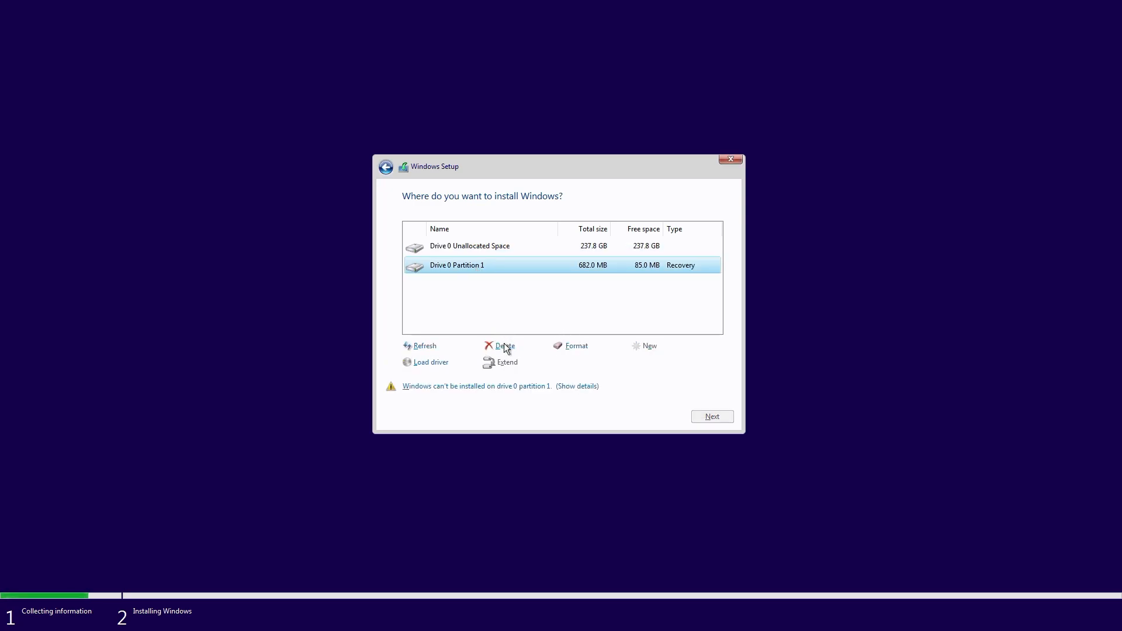
{"action": "left_click", "coordinate": [504, 346]}
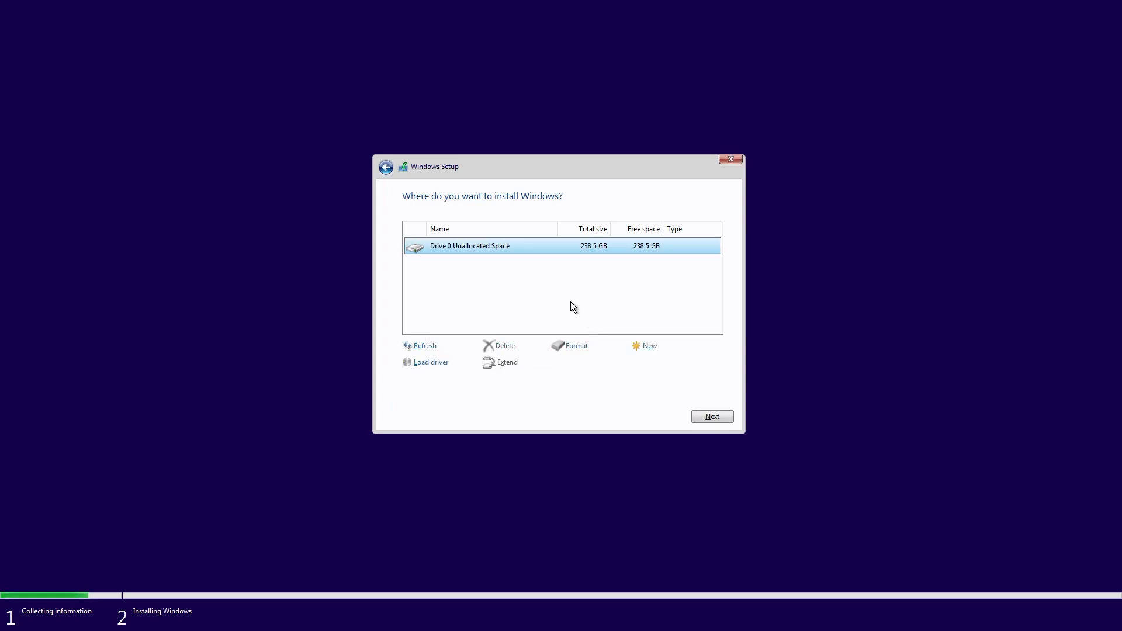
{"action": "mouse_move", "coordinate": [559, 291]}
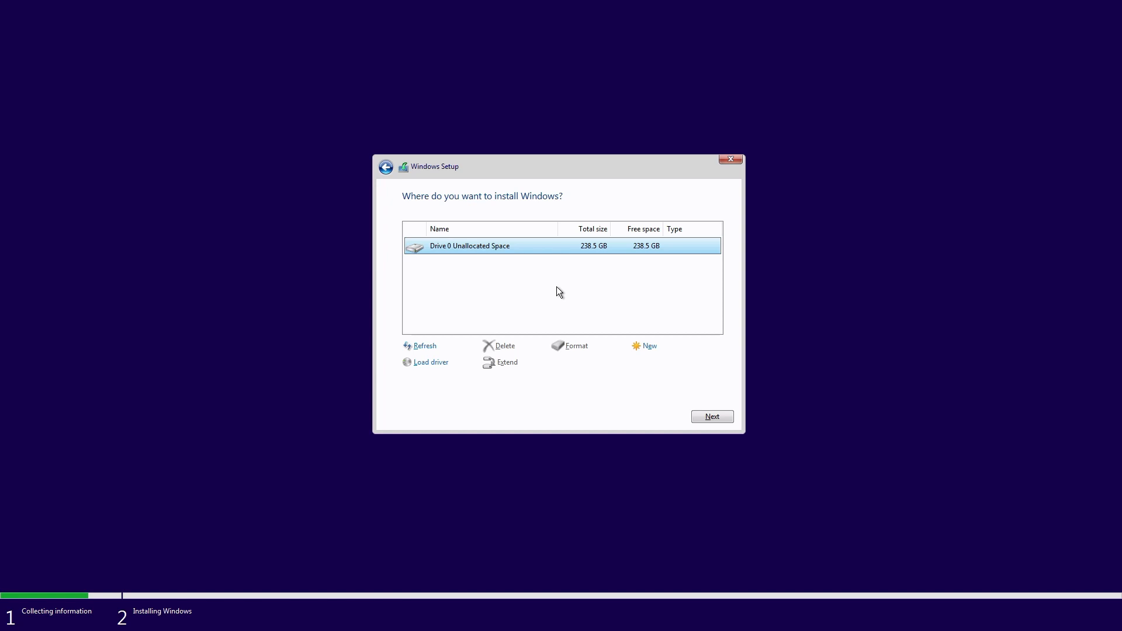
{"action": "left_click", "coordinate": [649, 346]}
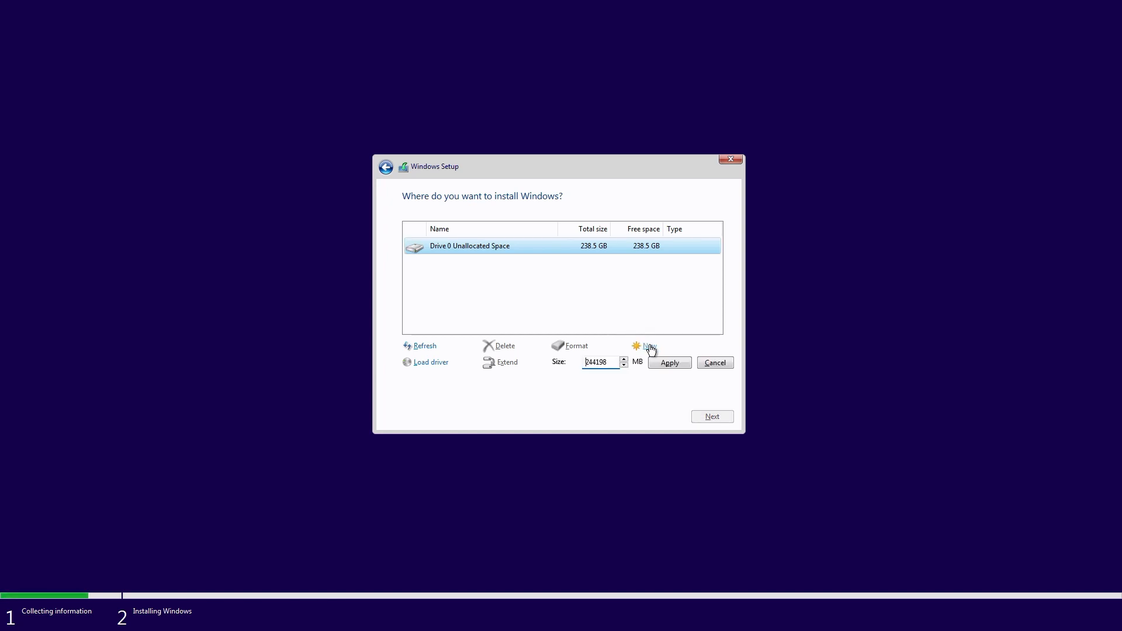
{"action": "mouse_move", "coordinate": [605, 378]}
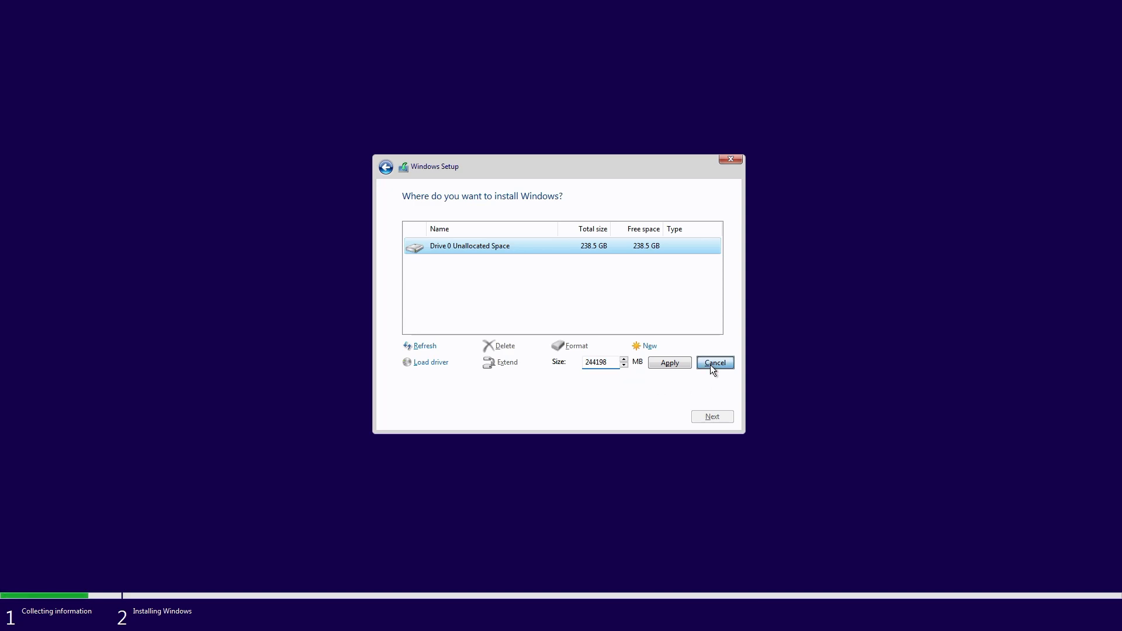
{"action": "left_click", "coordinate": [714, 363]}
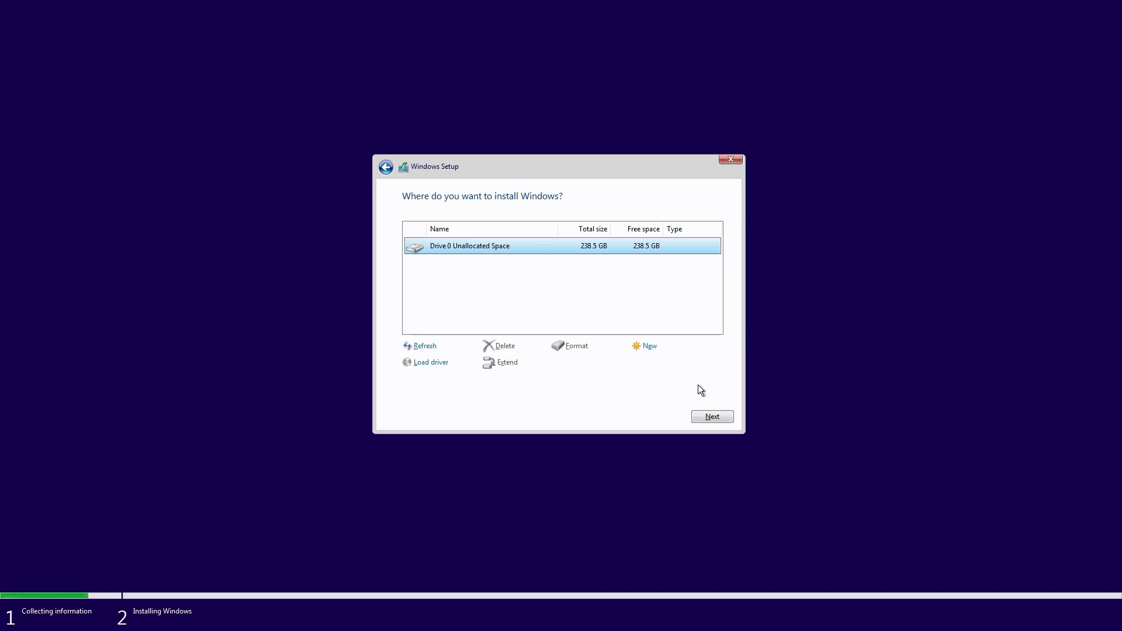
{"action": "left_click", "coordinate": [712, 417]}
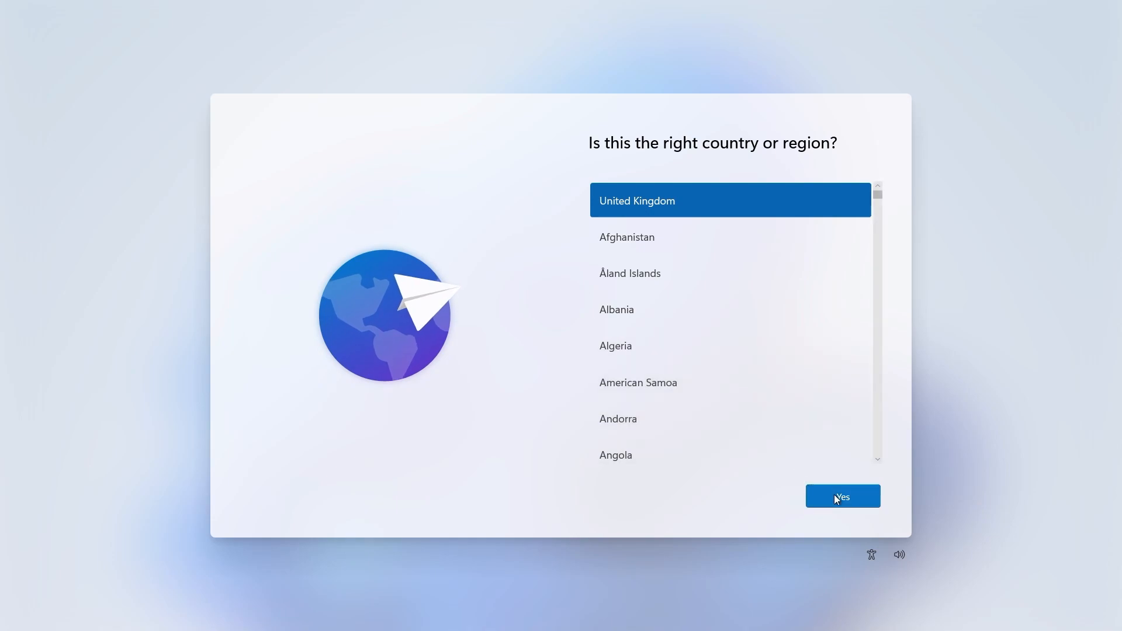
Step: Confirm United Kingdom region and keyboard layout, skipping a second layout
{"action": "left_click", "coordinate": [843, 496]}
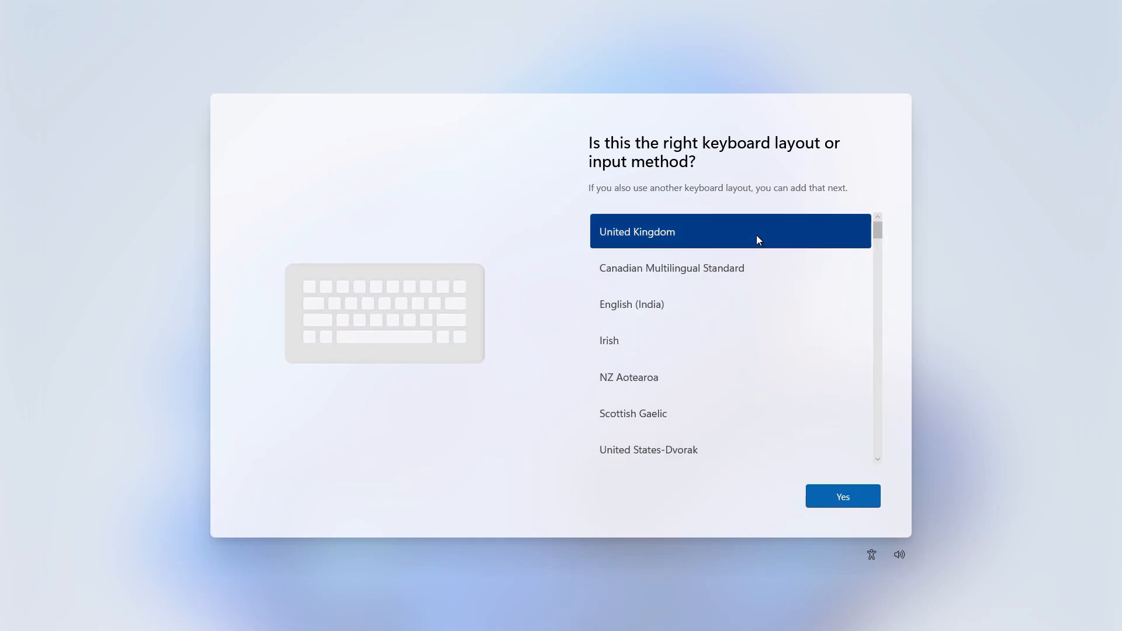
{"action": "left_click", "coordinate": [842, 496]}
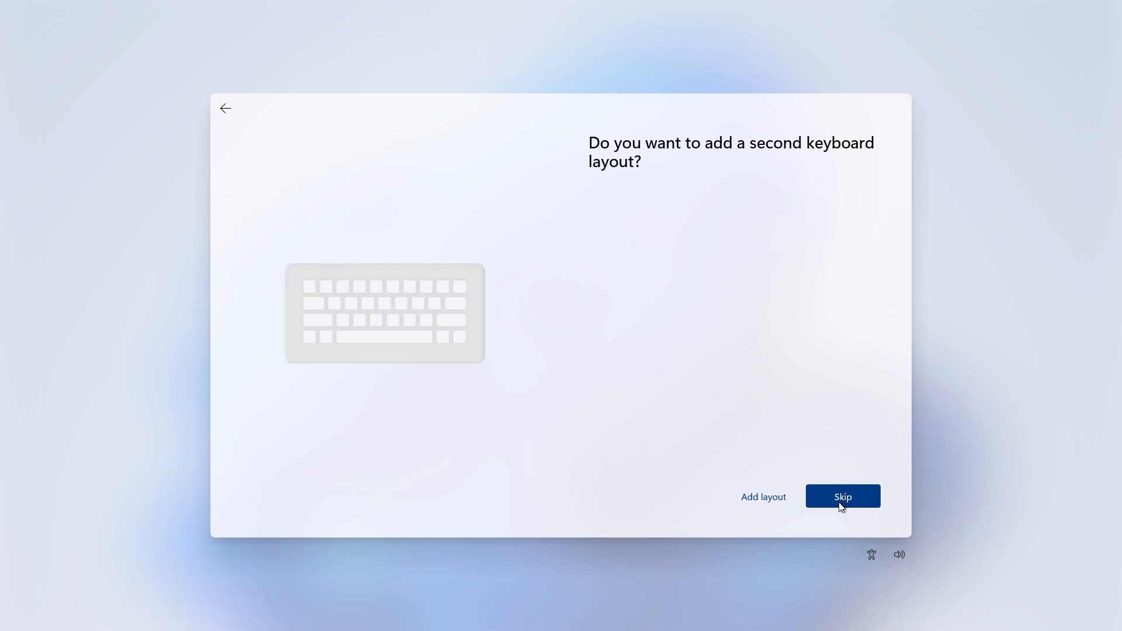
{"action": "left_click", "coordinate": [843, 496]}
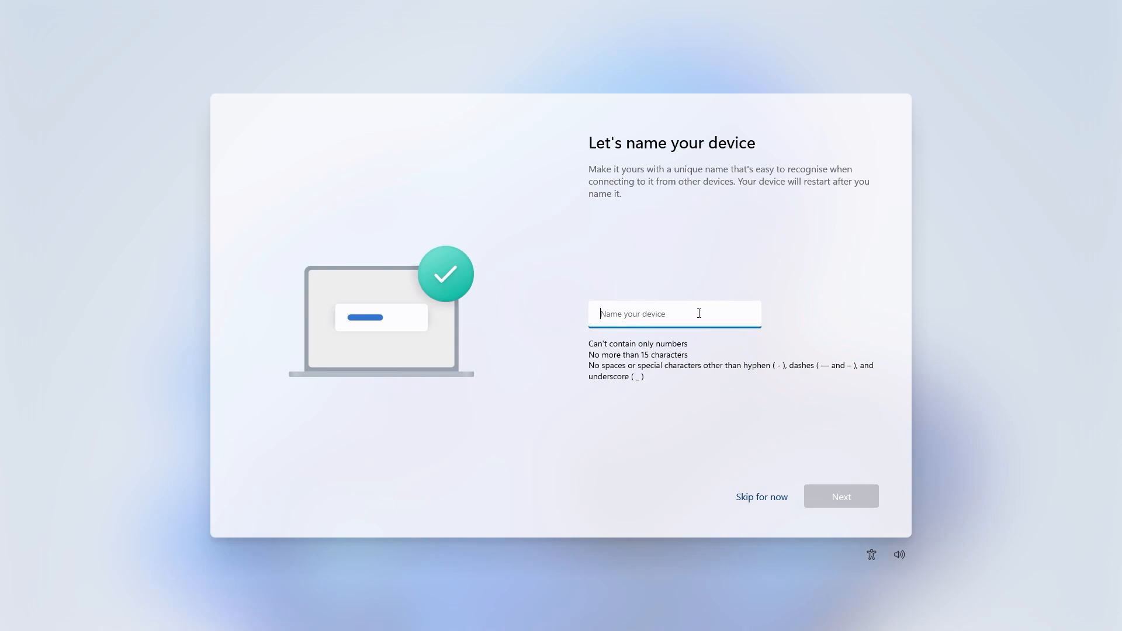
Step: Name the device 'Dell-PC' and select Set up for personal use
{"action": "type", "text": "Dell-PC"}
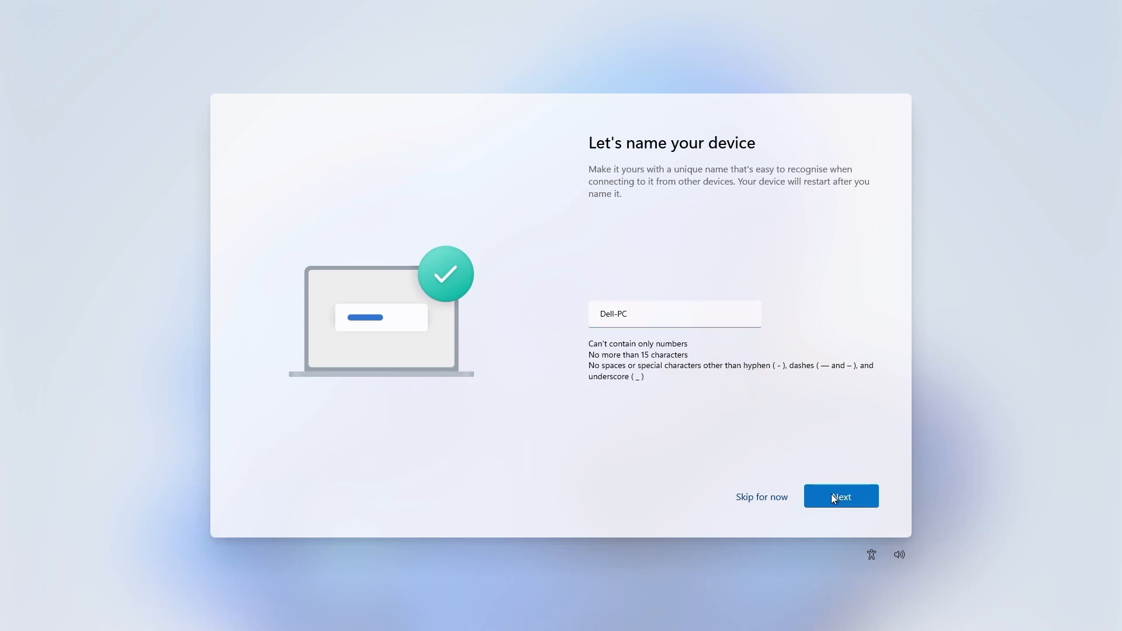
{"action": "left_click", "coordinate": [841, 496]}
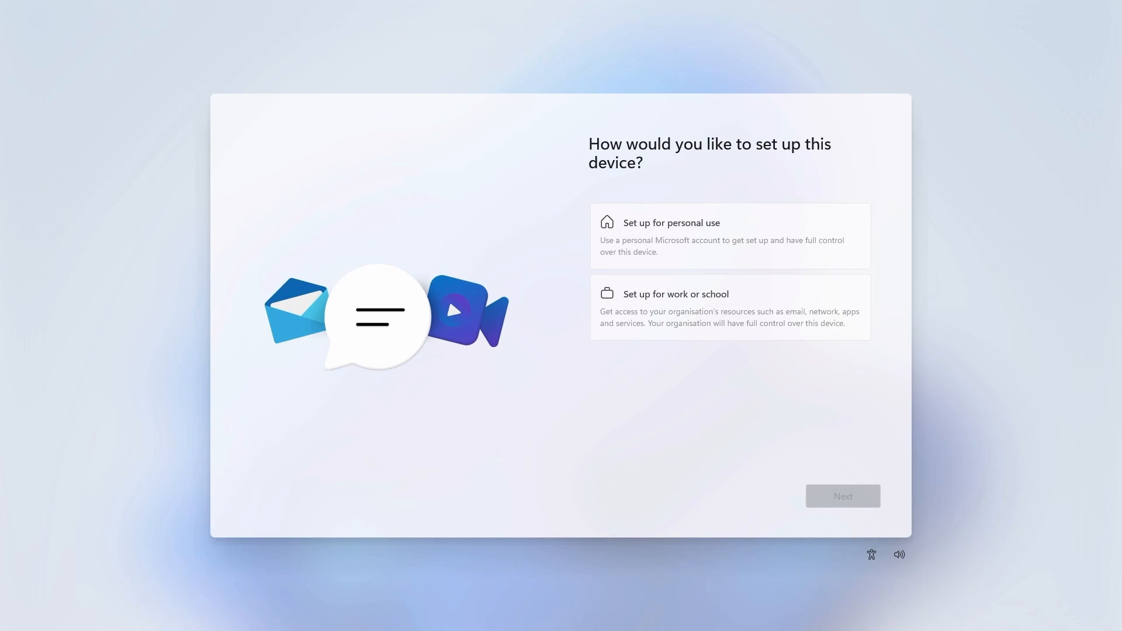
{"action": "left_click", "coordinate": [730, 236]}
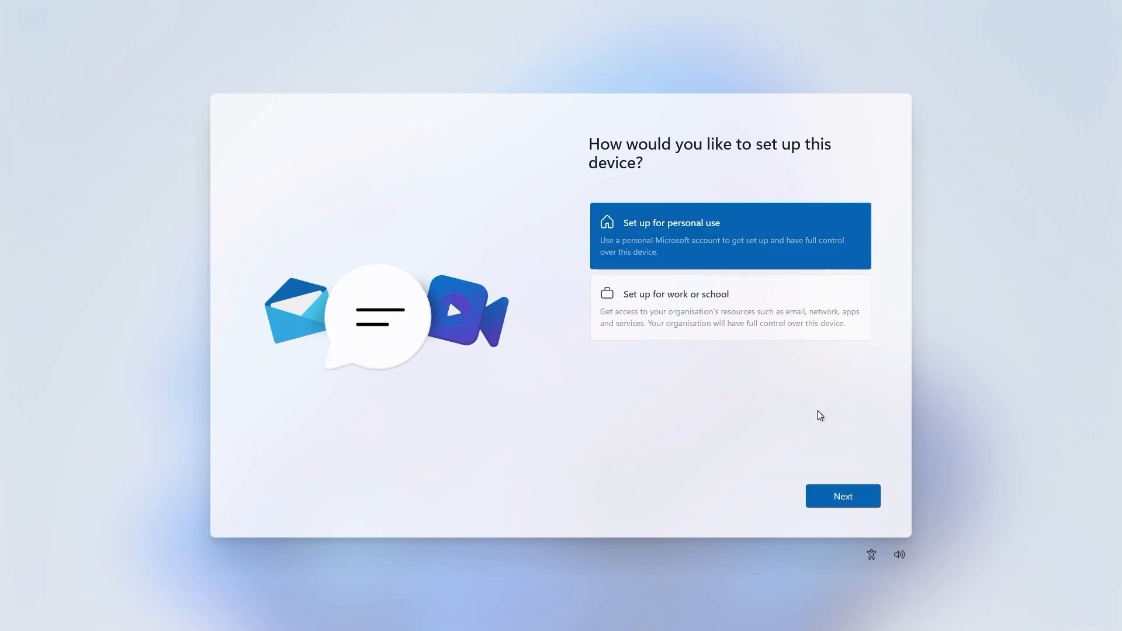
{"action": "left_click", "coordinate": [842, 496]}
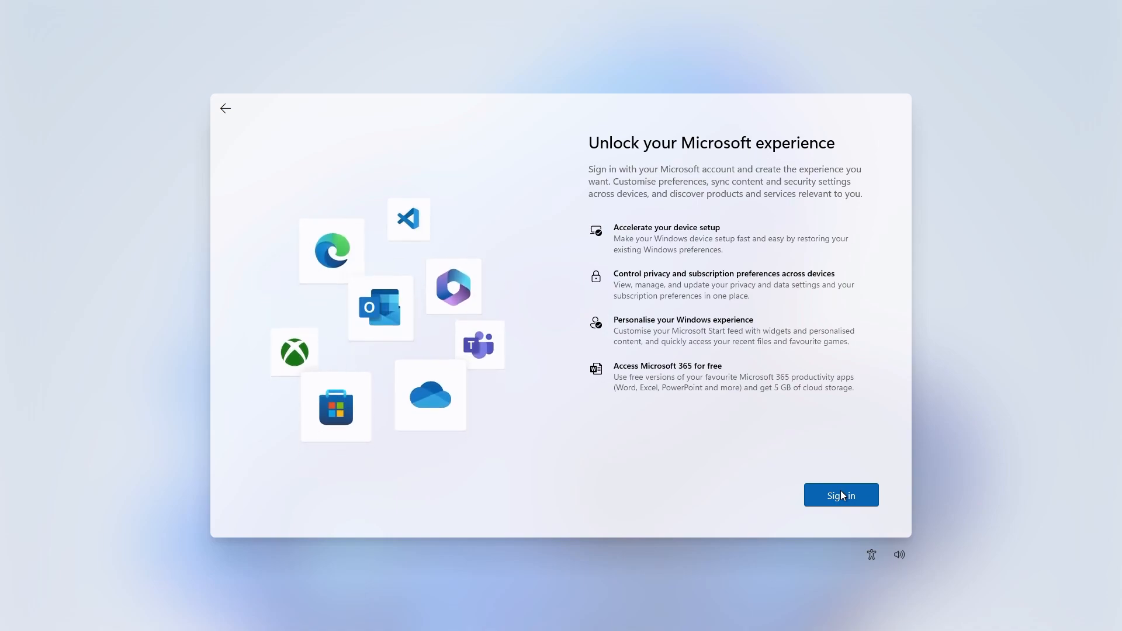
Step: Sign in with the clicknextdemos Microsoft account and its password
{"action": "left_click", "coordinate": [841, 495]}
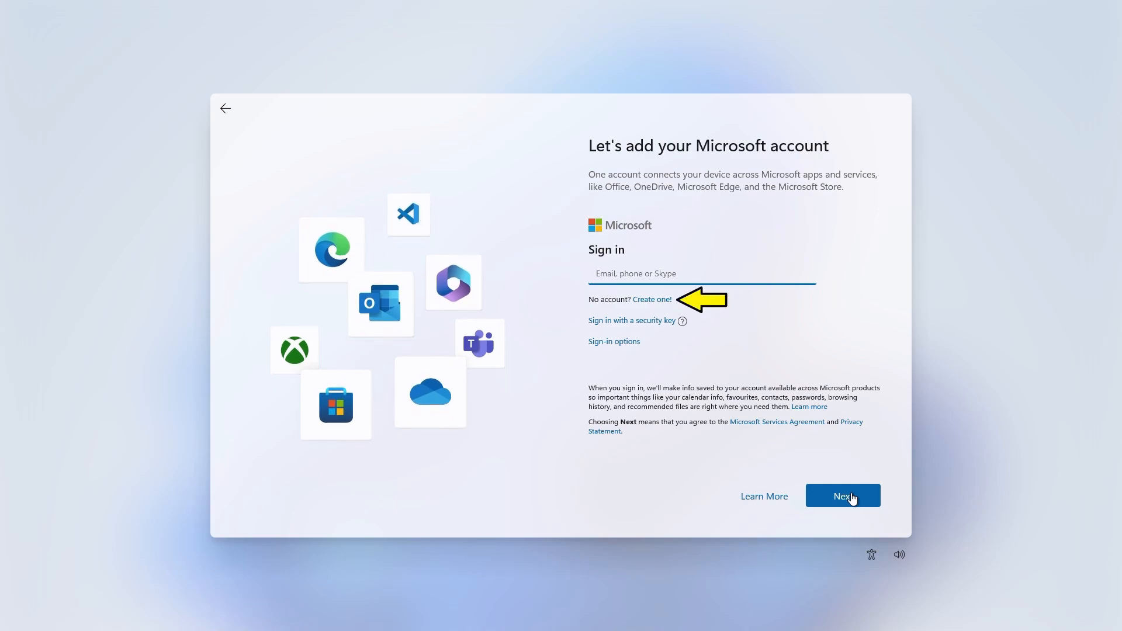
{"action": "left_click", "coordinate": [701, 274]}
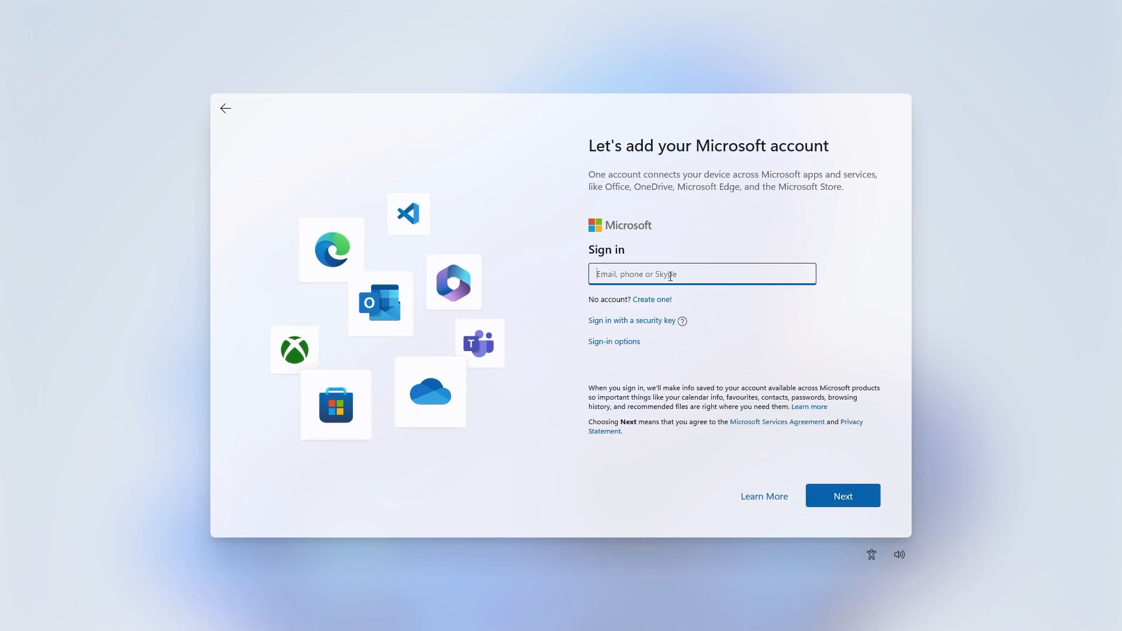
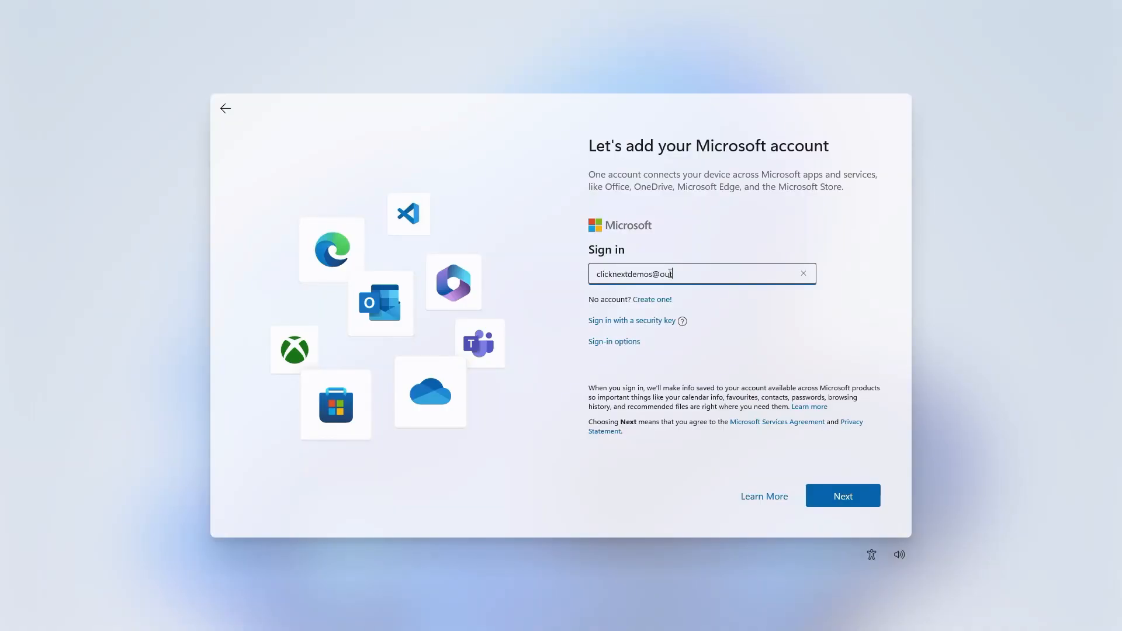
{"action": "left_click", "coordinate": [843, 495]}
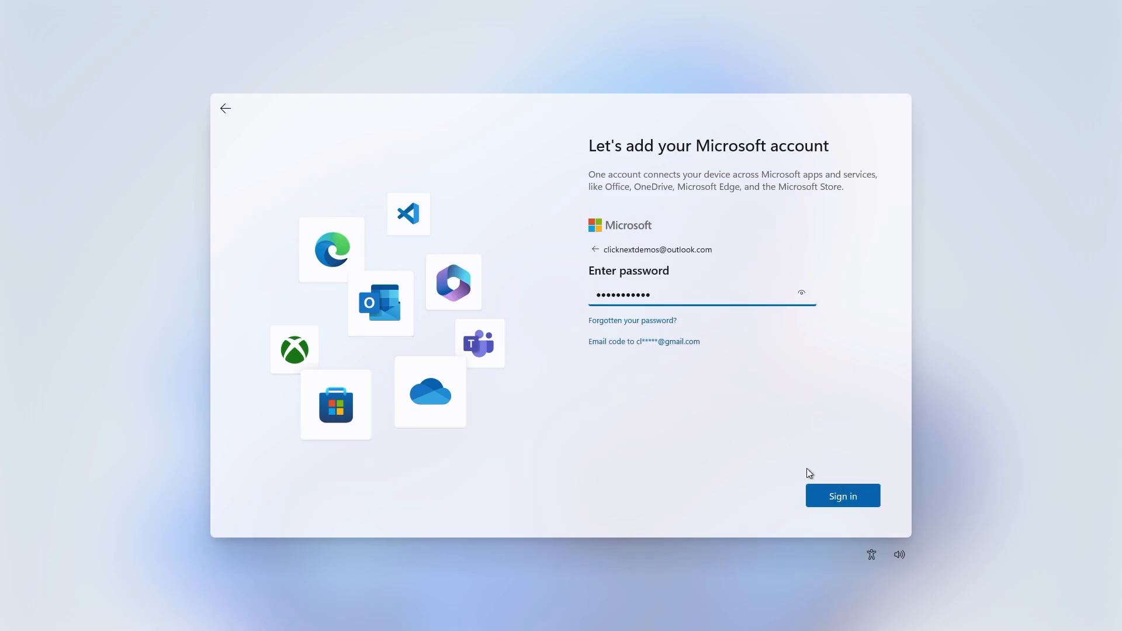
{"action": "left_click", "coordinate": [843, 496]}
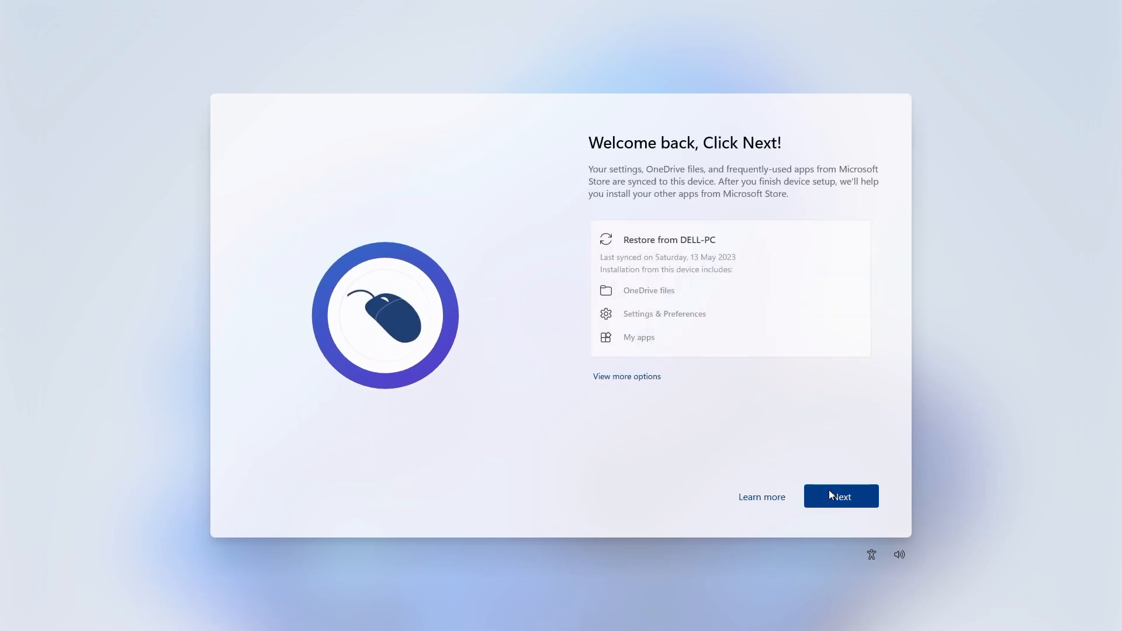
{"action": "mouse_move", "coordinate": [722, 415]}
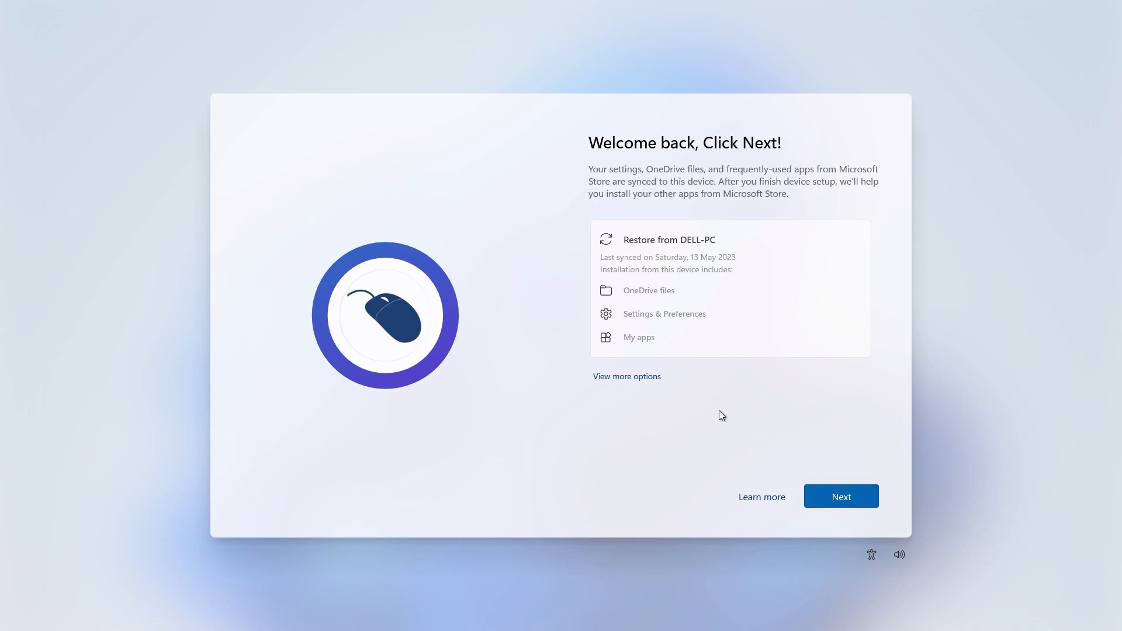
Step: Choose Set up as new device instead of restoring from another PC
{"action": "left_click", "coordinate": [841, 496]}
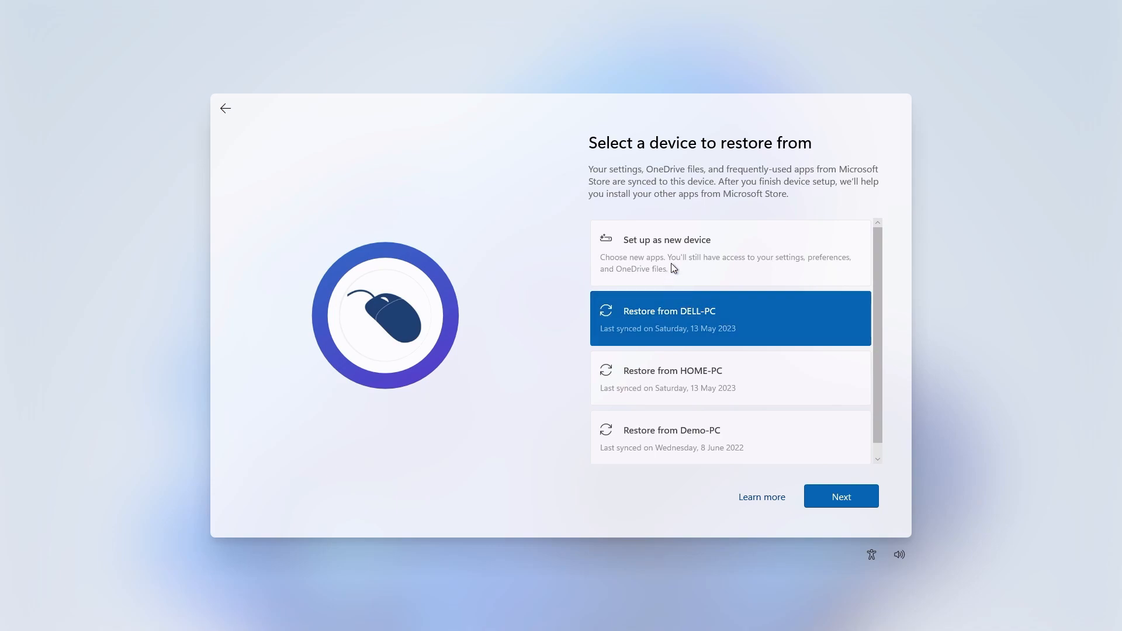
{"action": "left_click", "coordinate": [682, 248]}
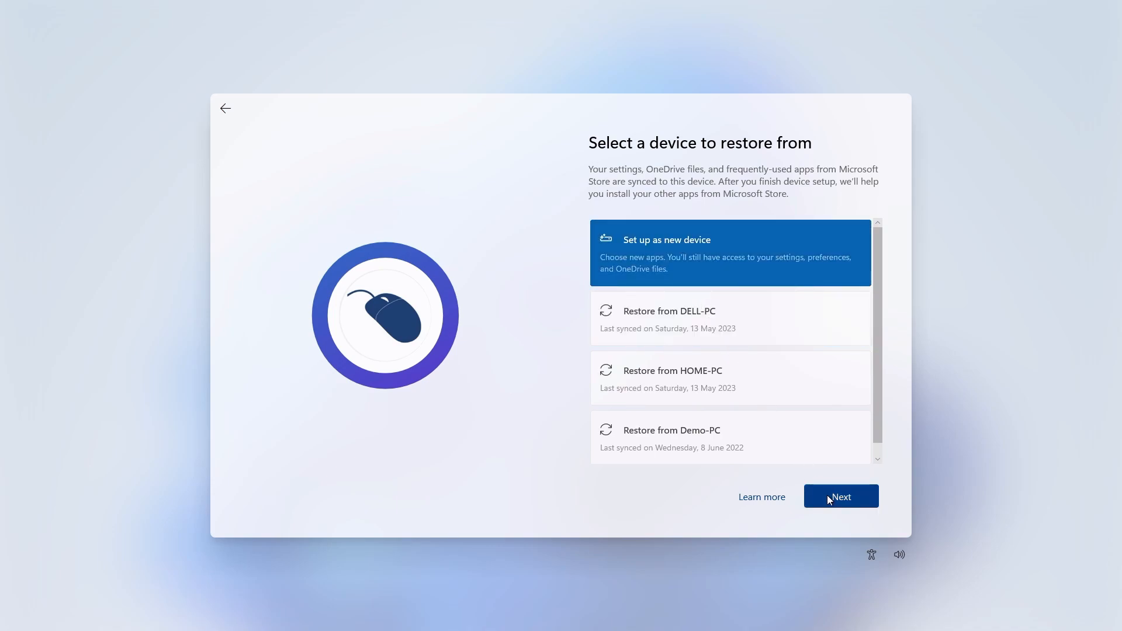
{"action": "left_click", "coordinate": [841, 496]}
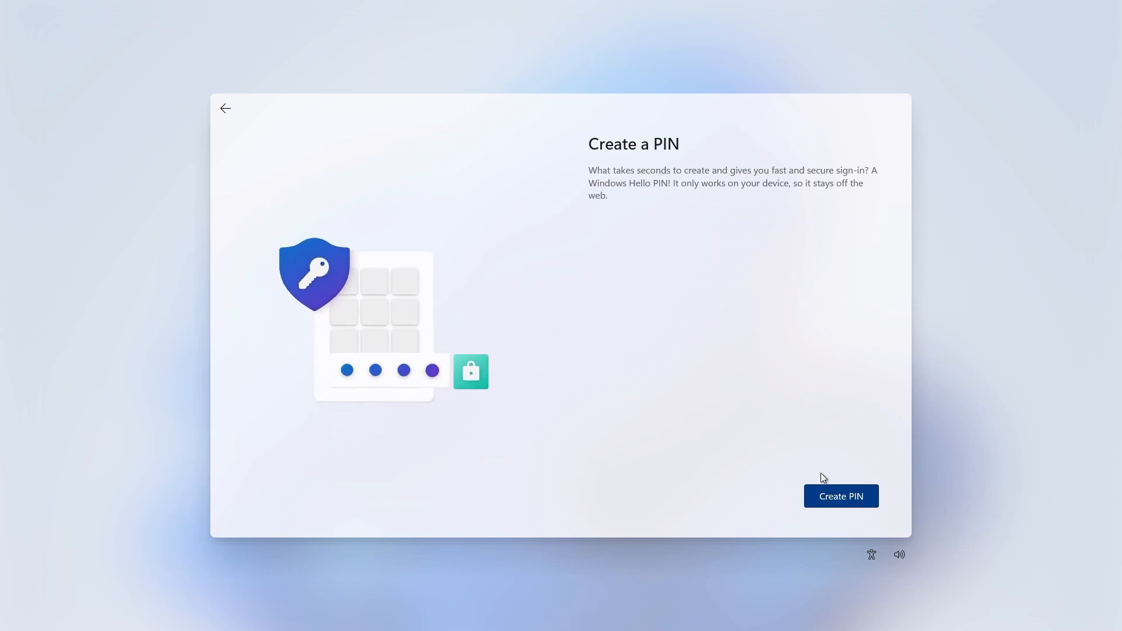
Step: Create and confirm a Windows Hello sign-in PIN
{"action": "left_click", "coordinate": [841, 496]}
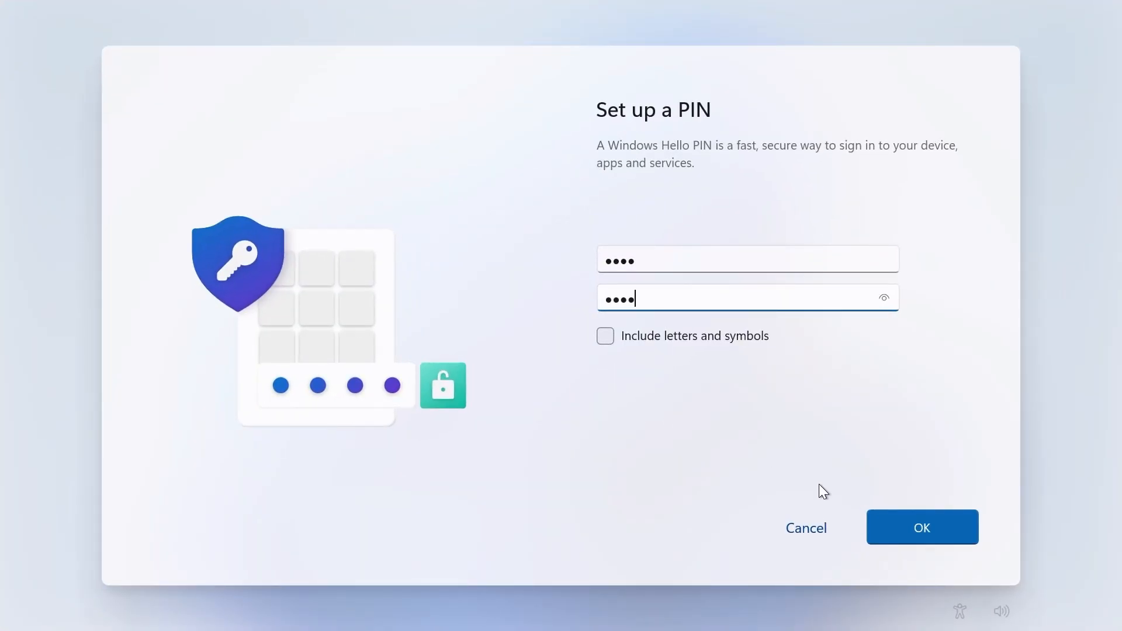
{"action": "left_click", "coordinate": [922, 526]}
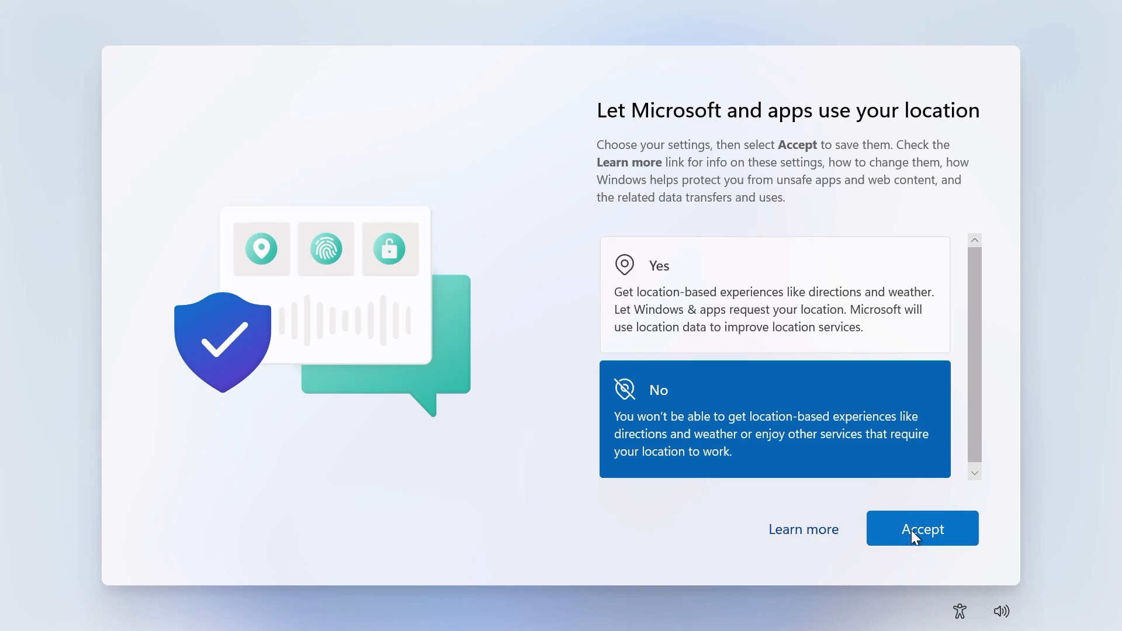
Step: Turn off Find my device and send only required diagnostic data
{"action": "left_click", "coordinate": [922, 528]}
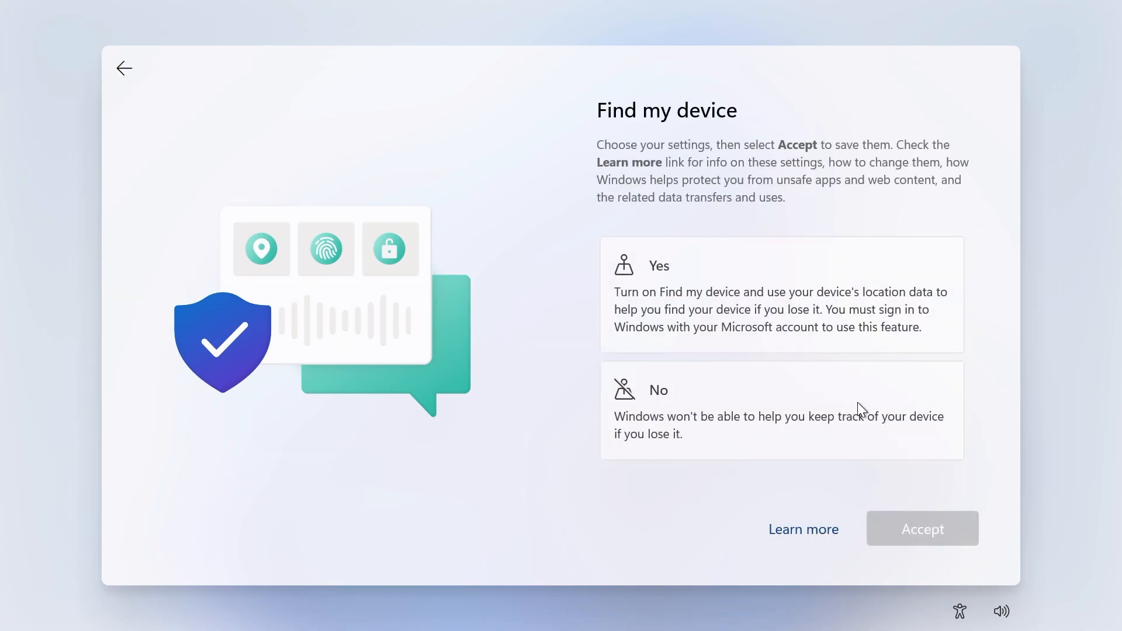
{"action": "left_click", "coordinate": [782, 410]}
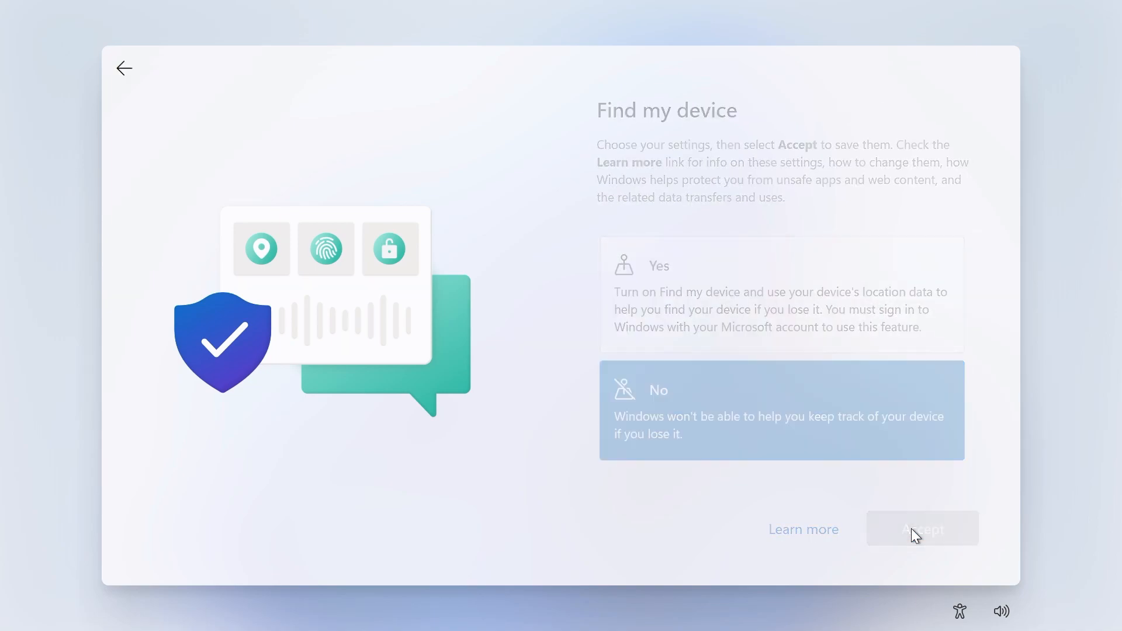
{"action": "left_click", "coordinate": [922, 529]}
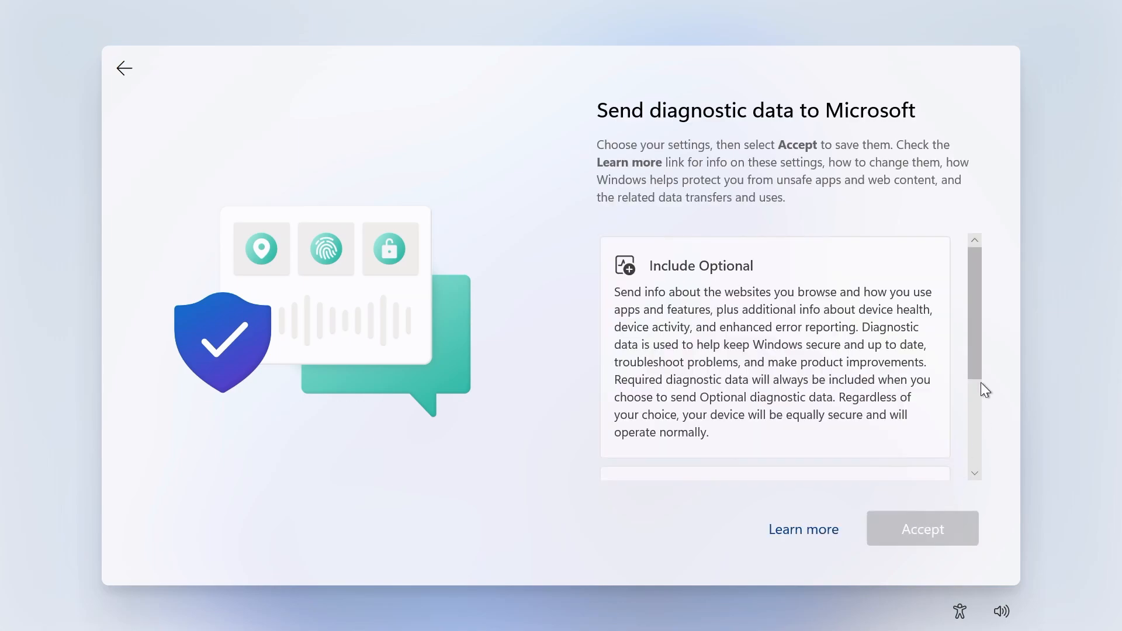
{"action": "scroll", "scroll_direction": "down", "scroll_amount": 3}
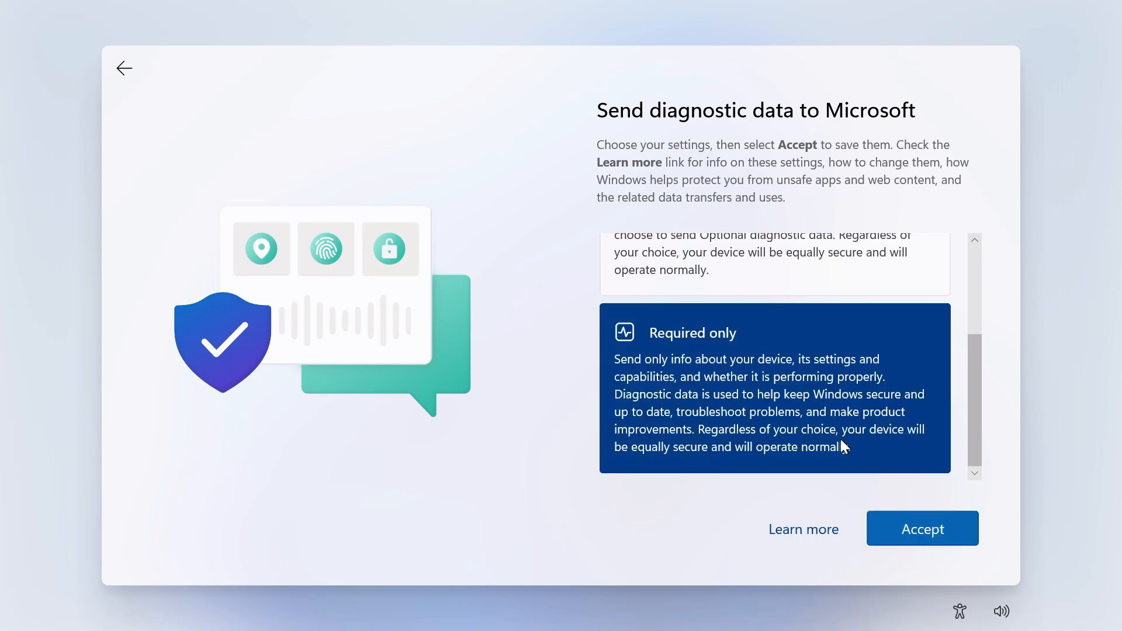
{"action": "left_click", "coordinate": [923, 528]}
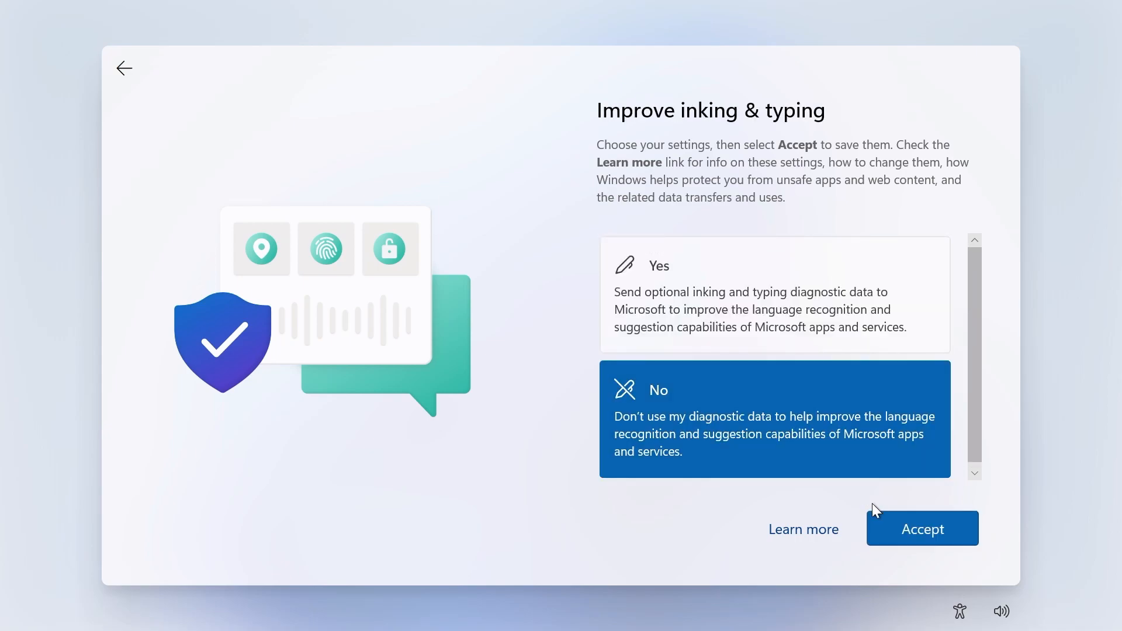
Step: Decline inking and typing data, tailored experiences and the advertising ID
{"action": "left_click", "coordinate": [922, 528]}
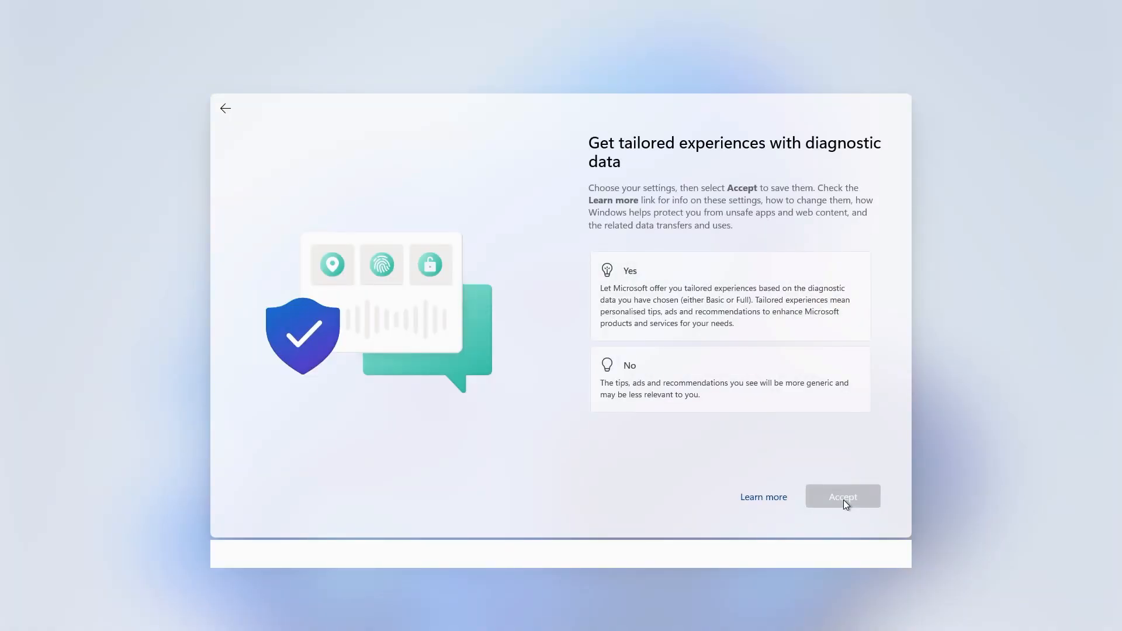
{"action": "left_click", "coordinate": [730, 379]}
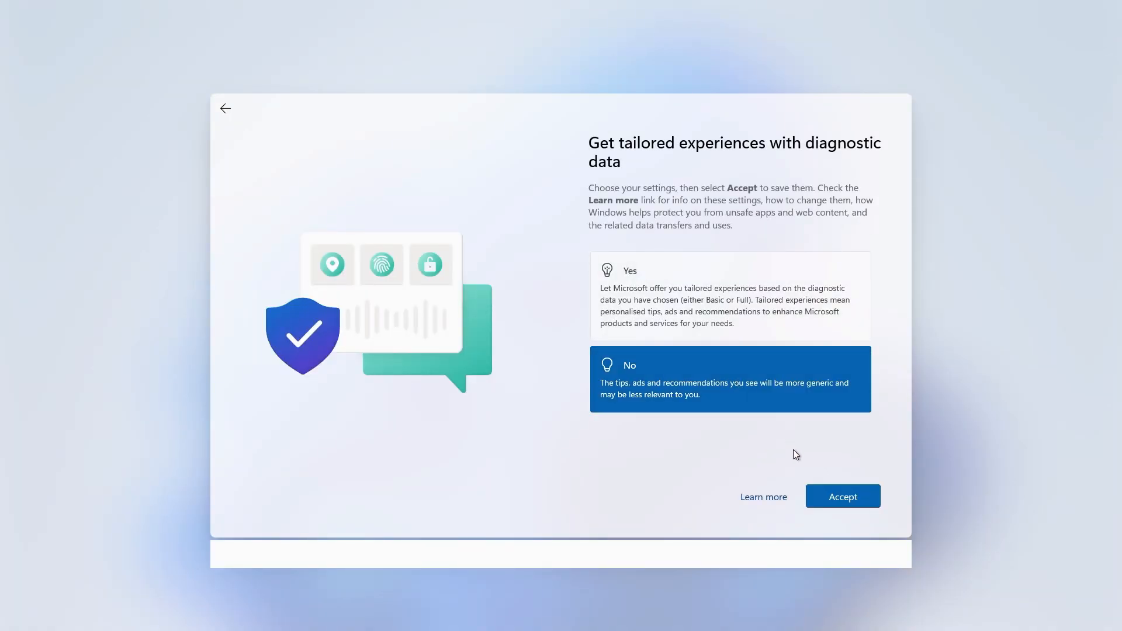
{"action": "left_click", "coordinate": [843, 496]}
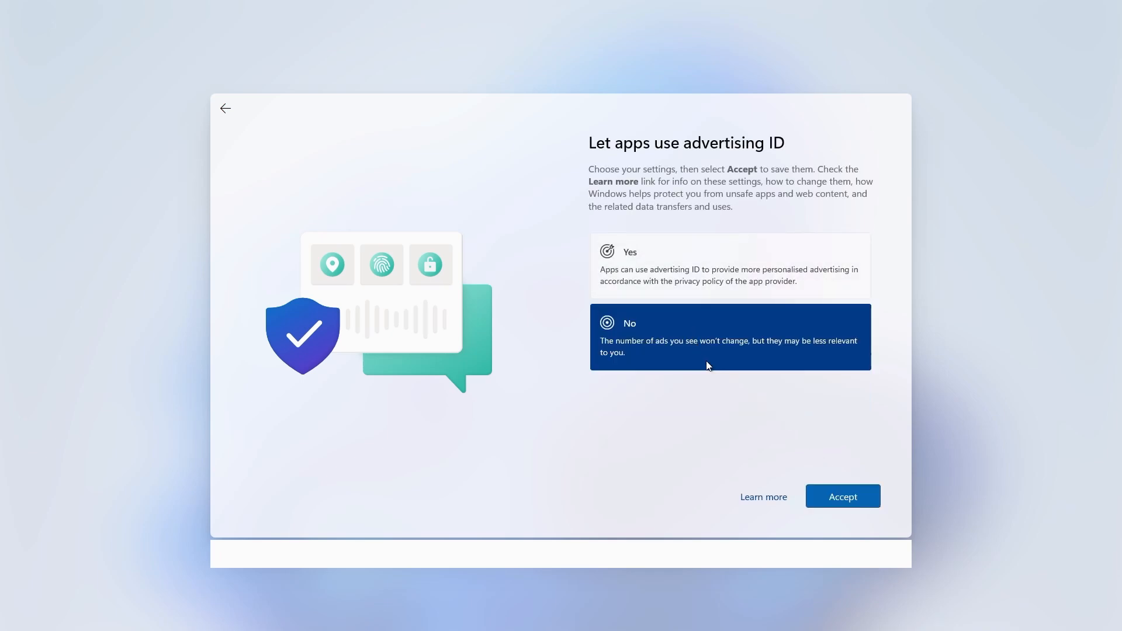
{"action": "left_click", "coordinate": [843, 497]}
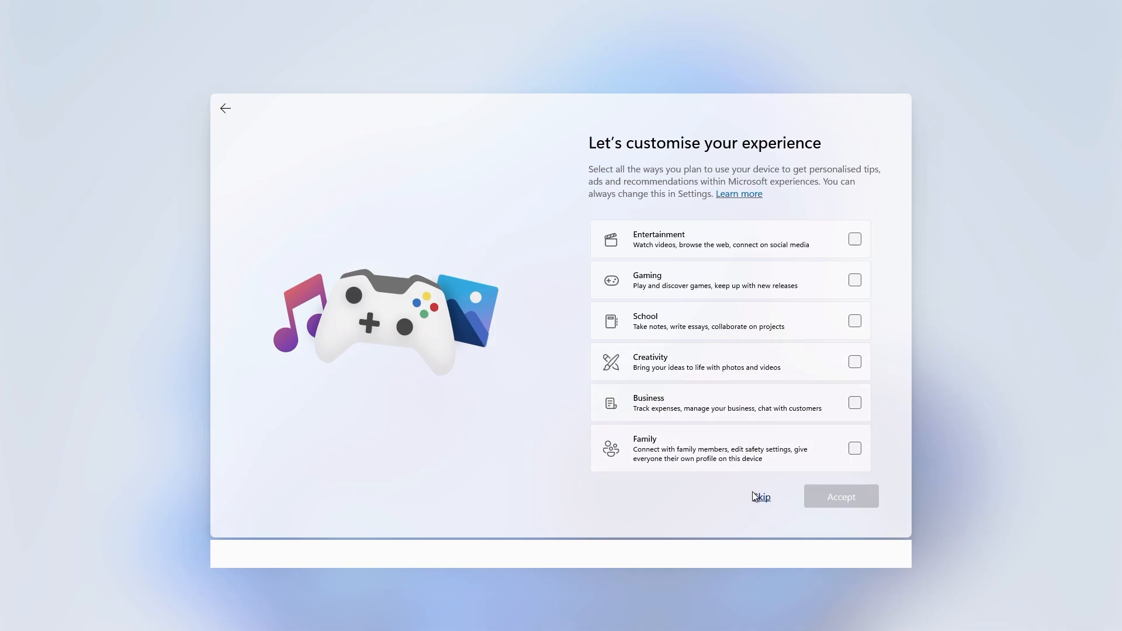
Step: Skip device-use customisation and Android phone linking, then move past OneDrive backup
{"action": "left_click", "coordinate": [761, 497]}
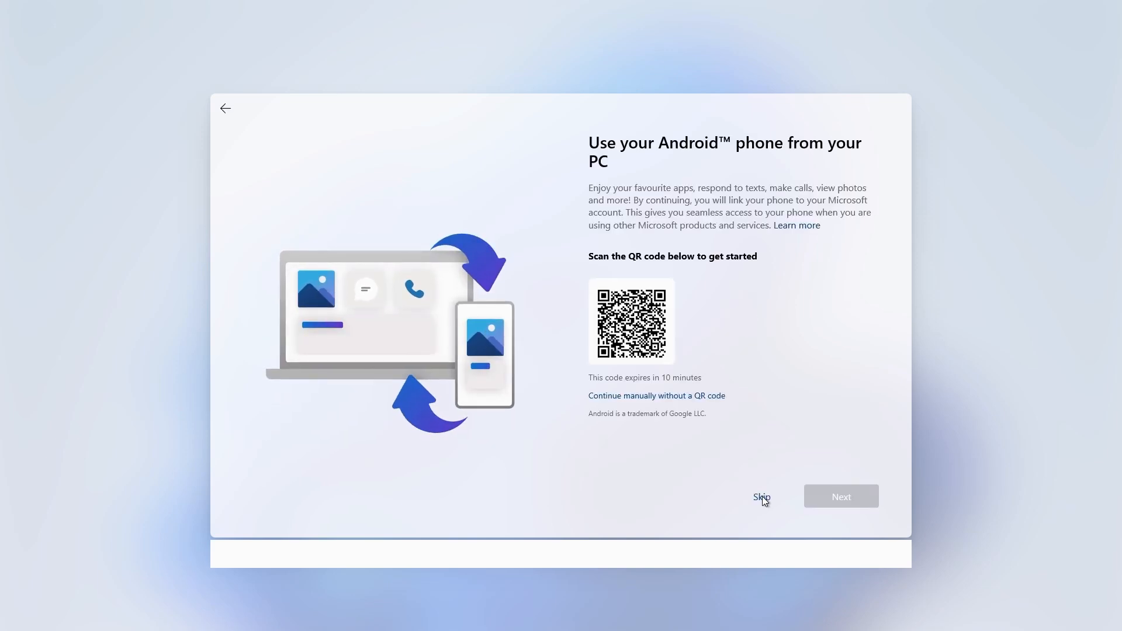
{"action": "left_click", "coordinate": [762, 496]}
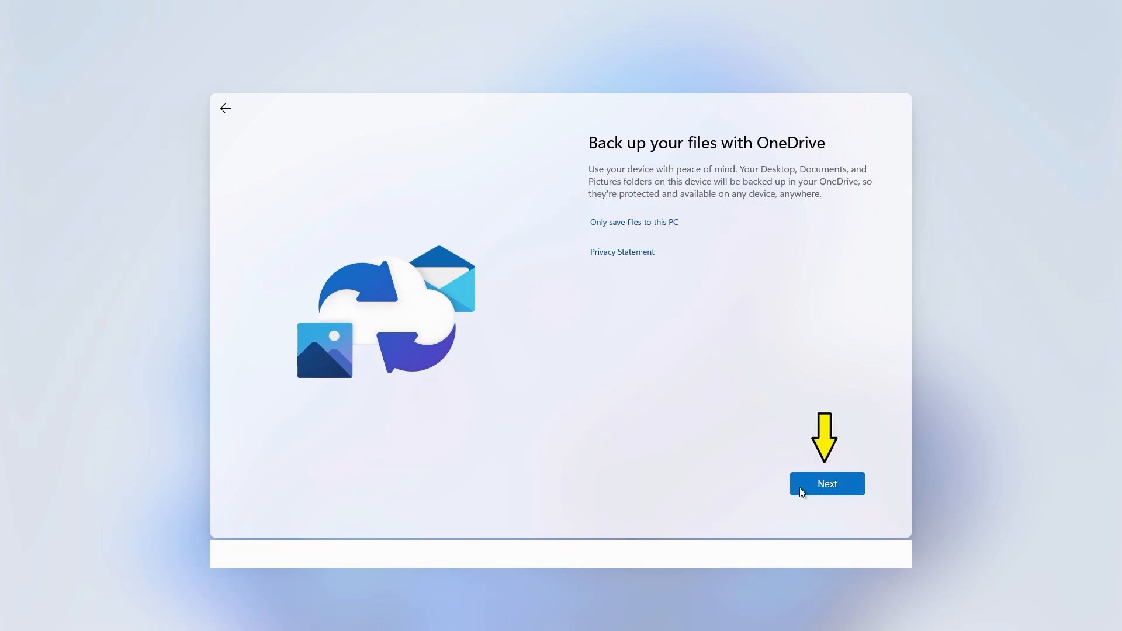
{"action": "left_click", "coordinate": [827, 484]}
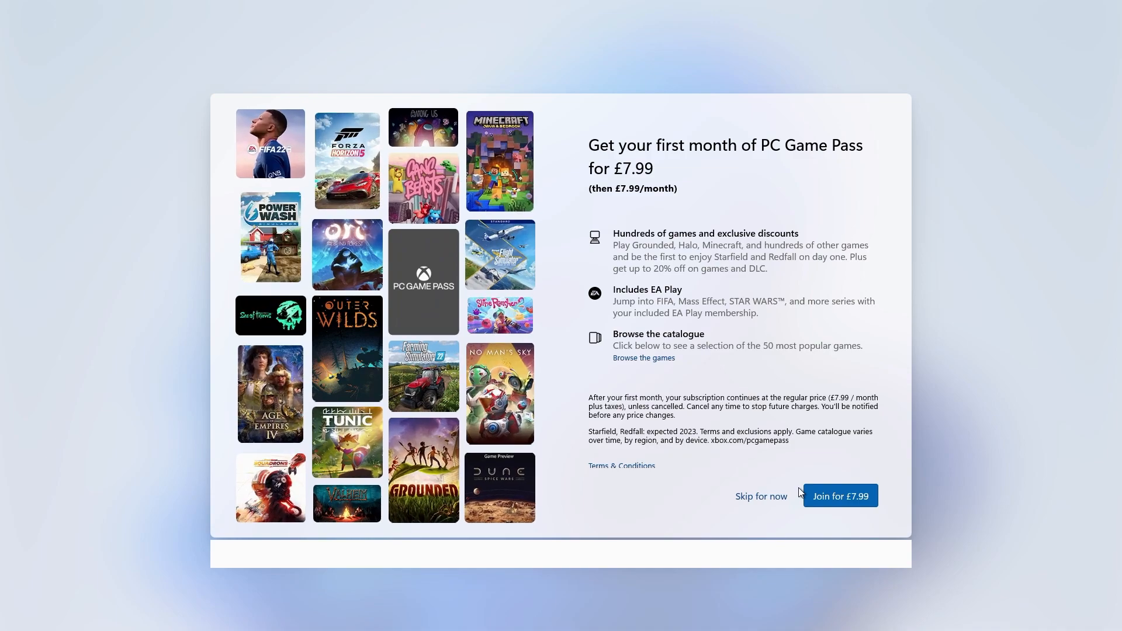
{"action": "mouse_move", "coordinate": [784, 482]}
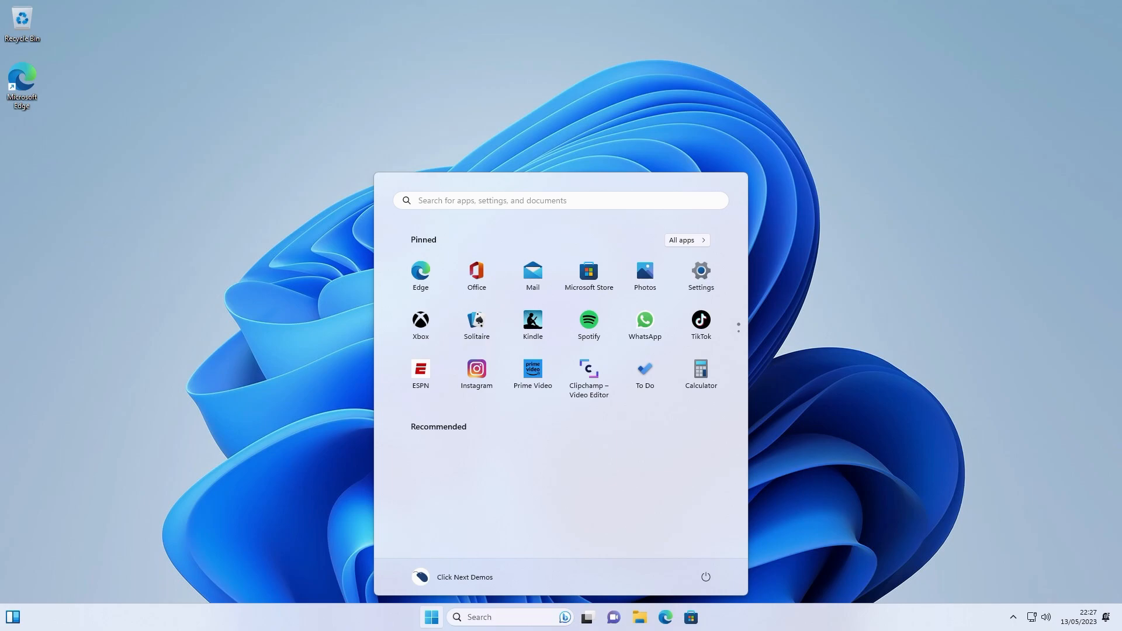
Step: Open Device Manager from the Start context menu to find the I2C HID Device under Human Interface Devices
{"action": "right_click", "coordinate": [430, 618]}
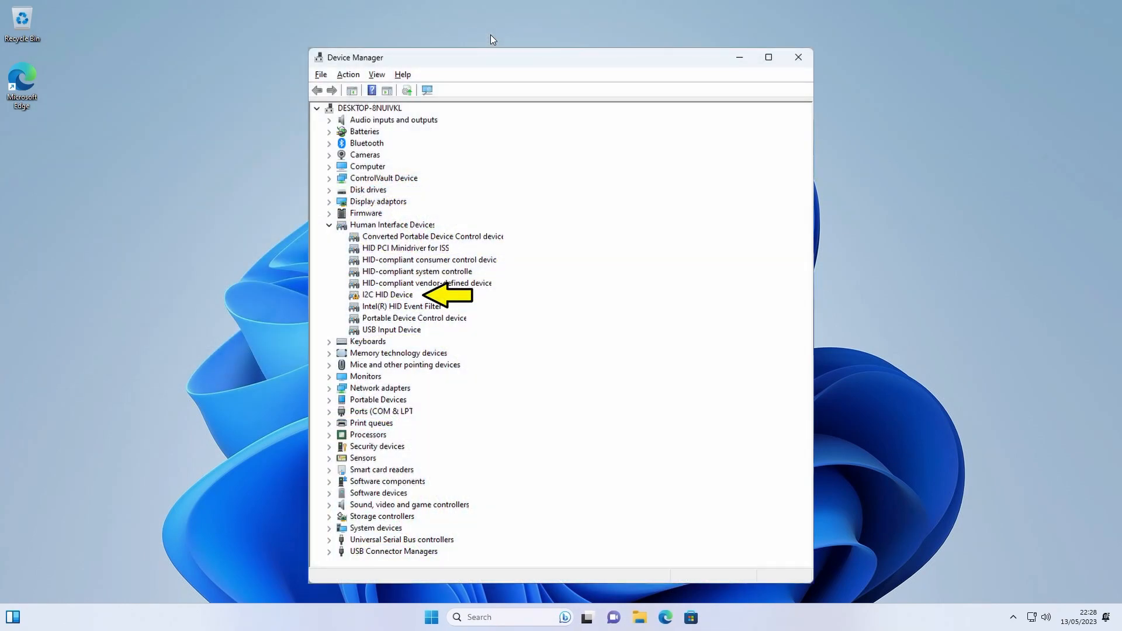
{"action": "left_click", "coordinate": [799, 57]}
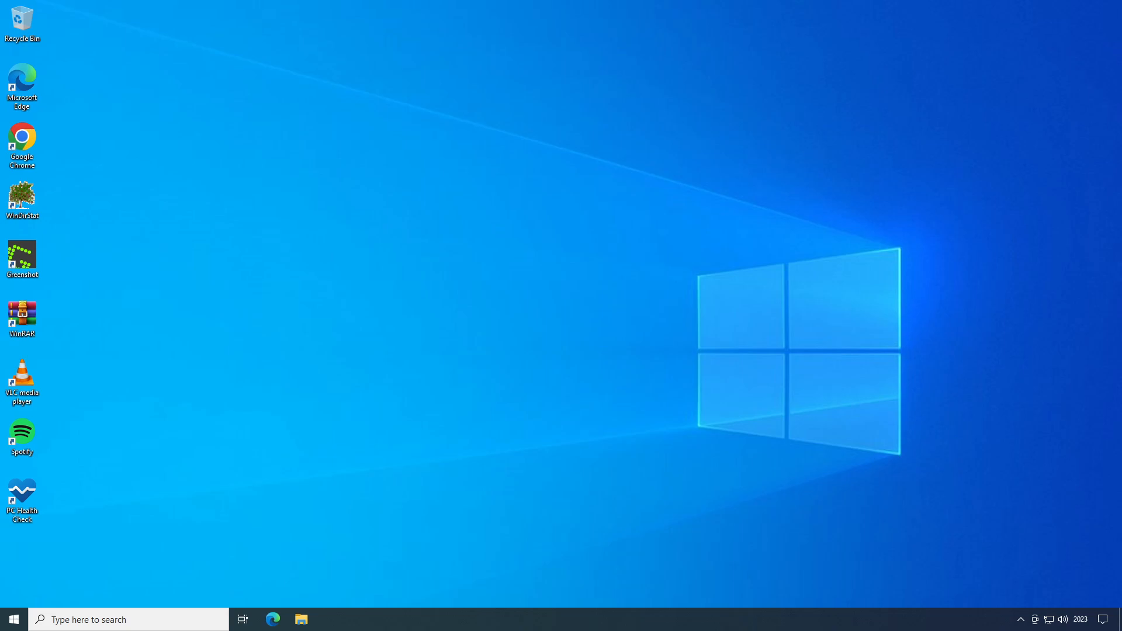
Step: Open File Explorer on Documents showing Holiday booking, Homework and Shopping List
{"action": "left_click", "coordinate": [300, 620]}
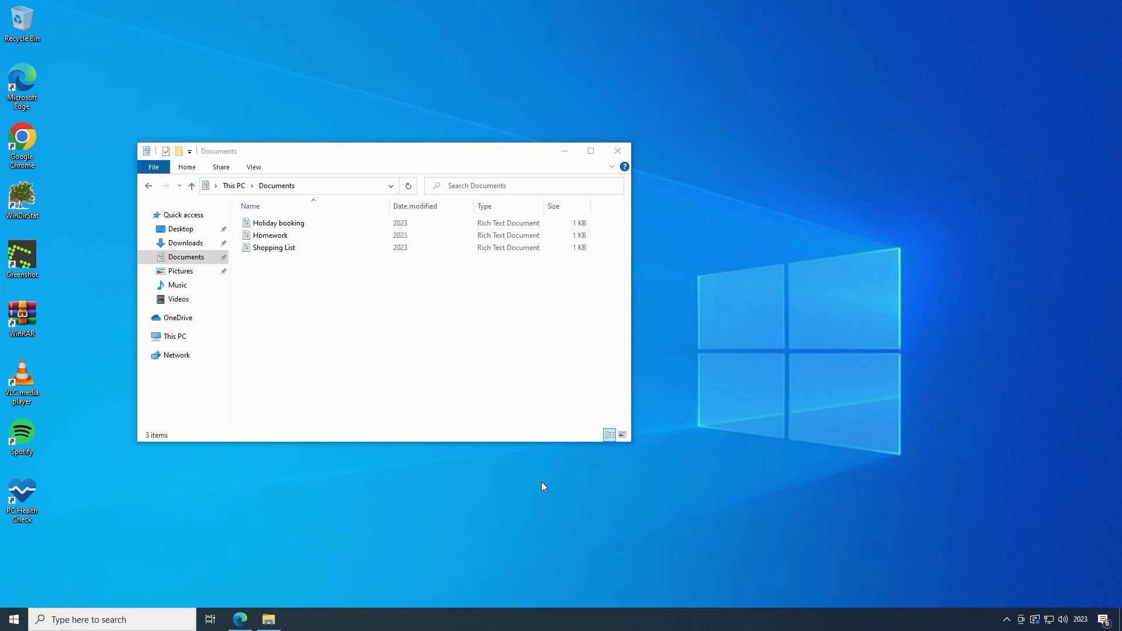
{"action": "mouse_move", "coordinate": [714, 524]}
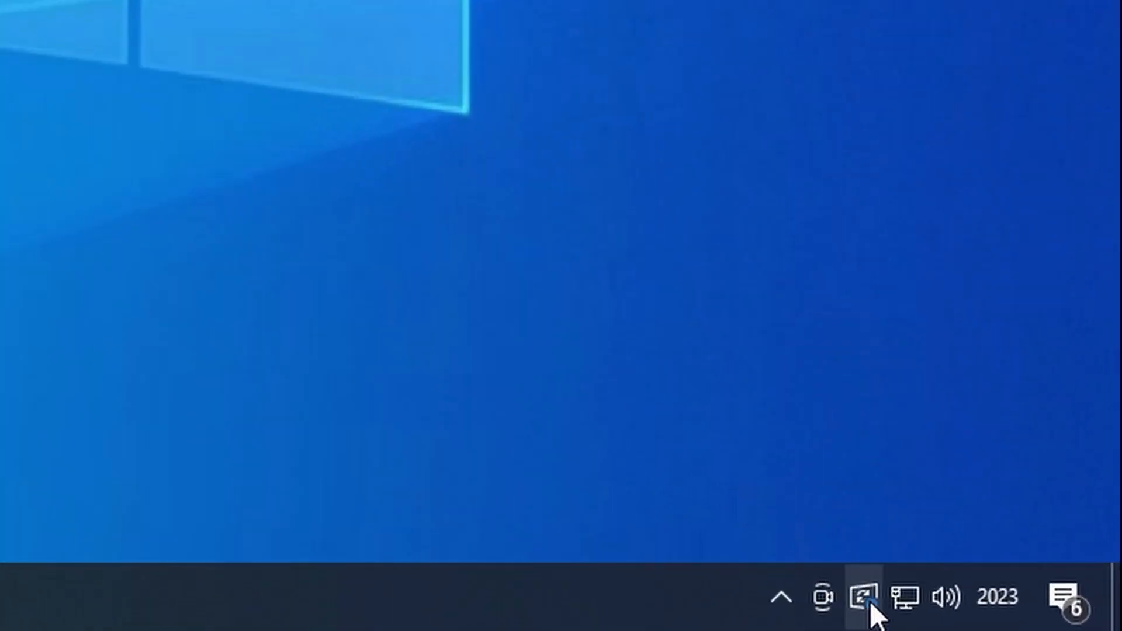
{"action": "mouse_move", "coordinate": [867, 599]}
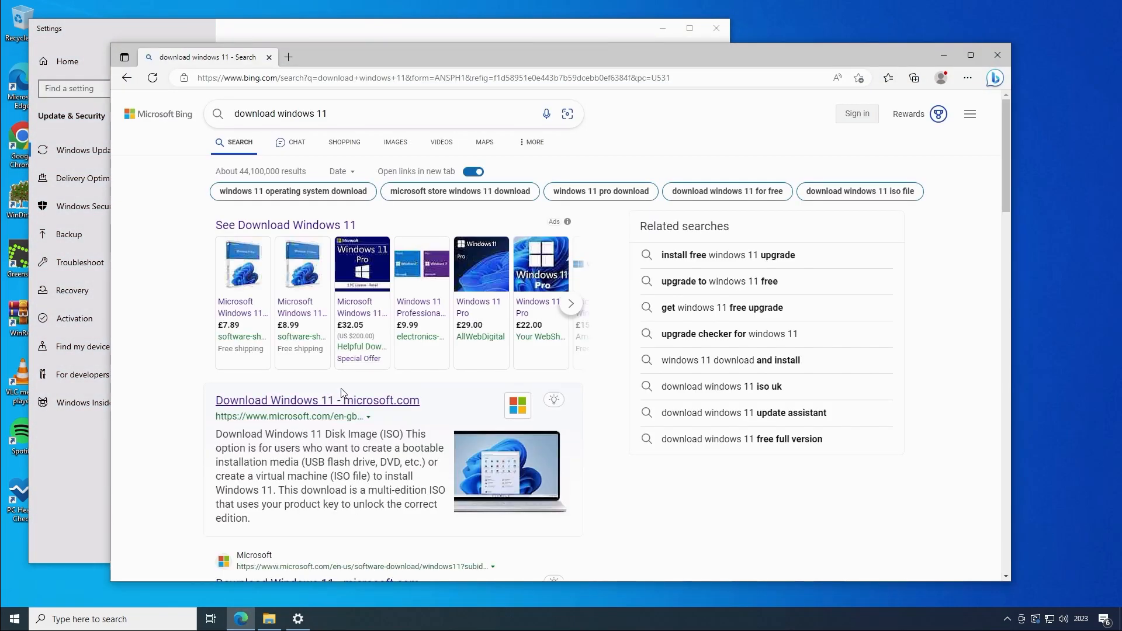
Step: Download and open the Windows 11 Installation Assistant from Microsoft's Download Windows 11 page
{"action": "left_click", "coordinate": [317, 400]}
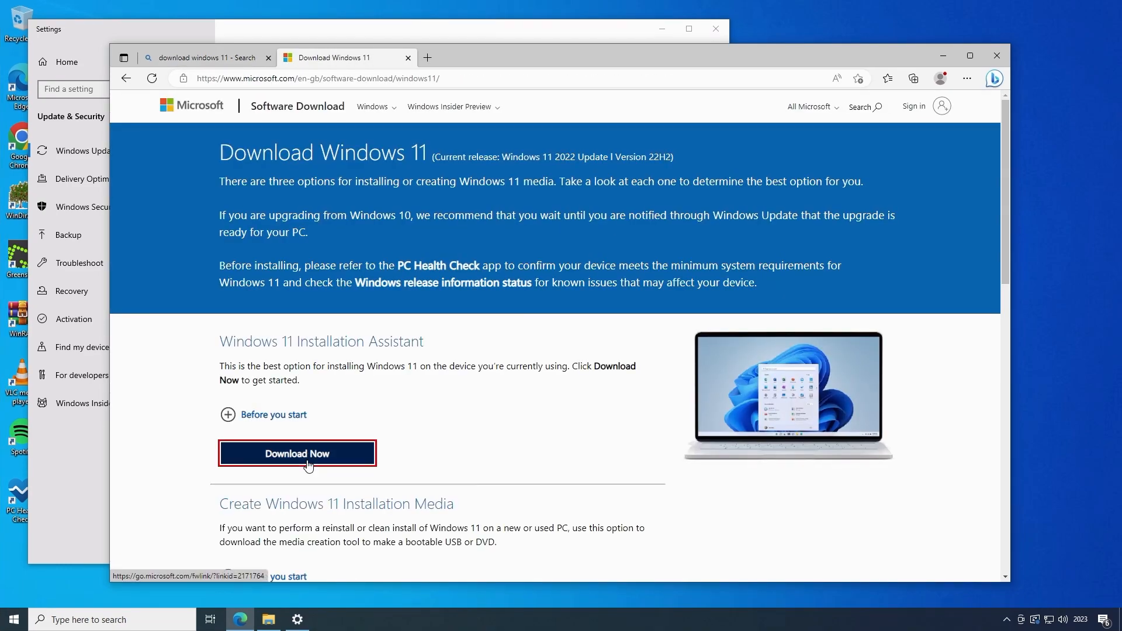
{"action": "left_click", "coordinate": [298, 454]}
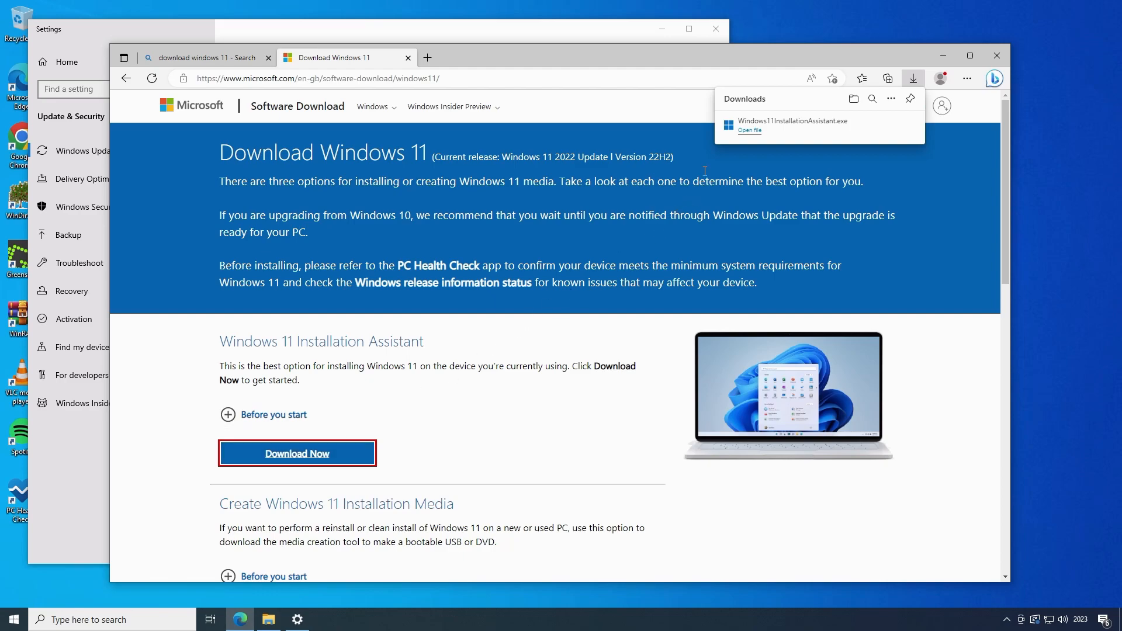
{"action": "left_click", "coordinate": [749, 130]}
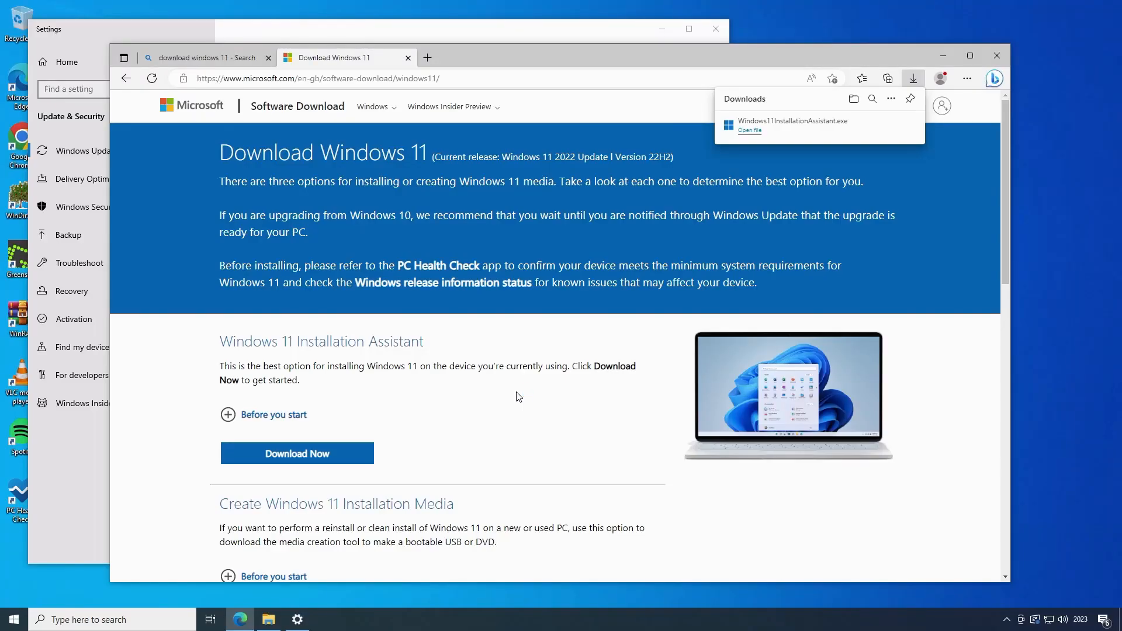
Step: Start the assistant, accept the licence to install Windows 11, and restart now
{"action": "left_click", "coordinate": [749, 130]}
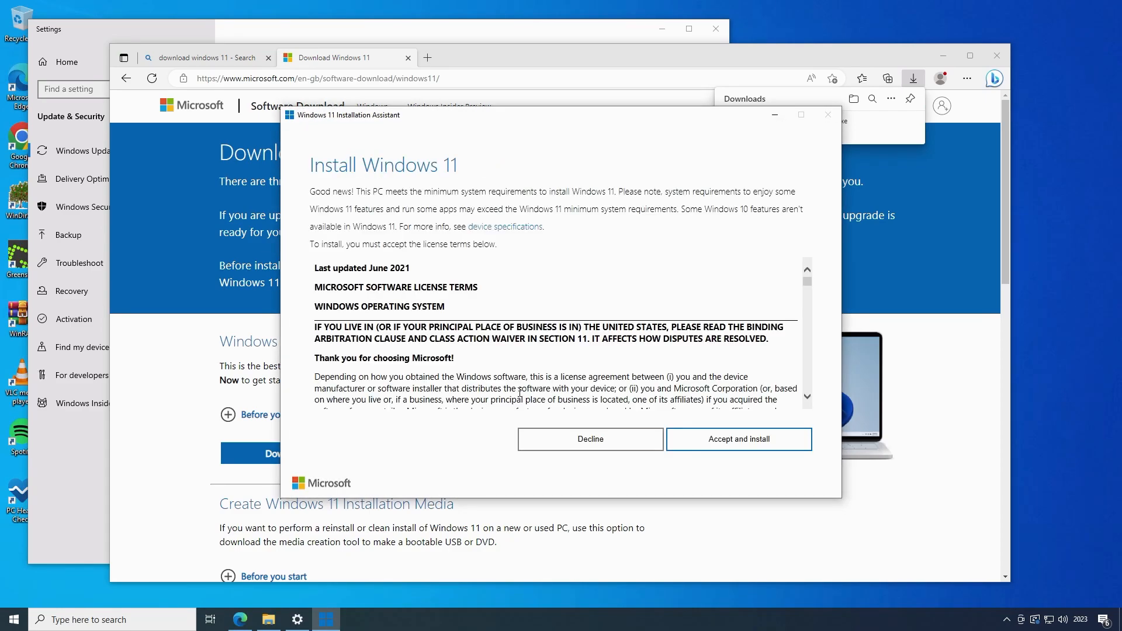
{"action": "mouse_move", "coordinate": [732, 447]}
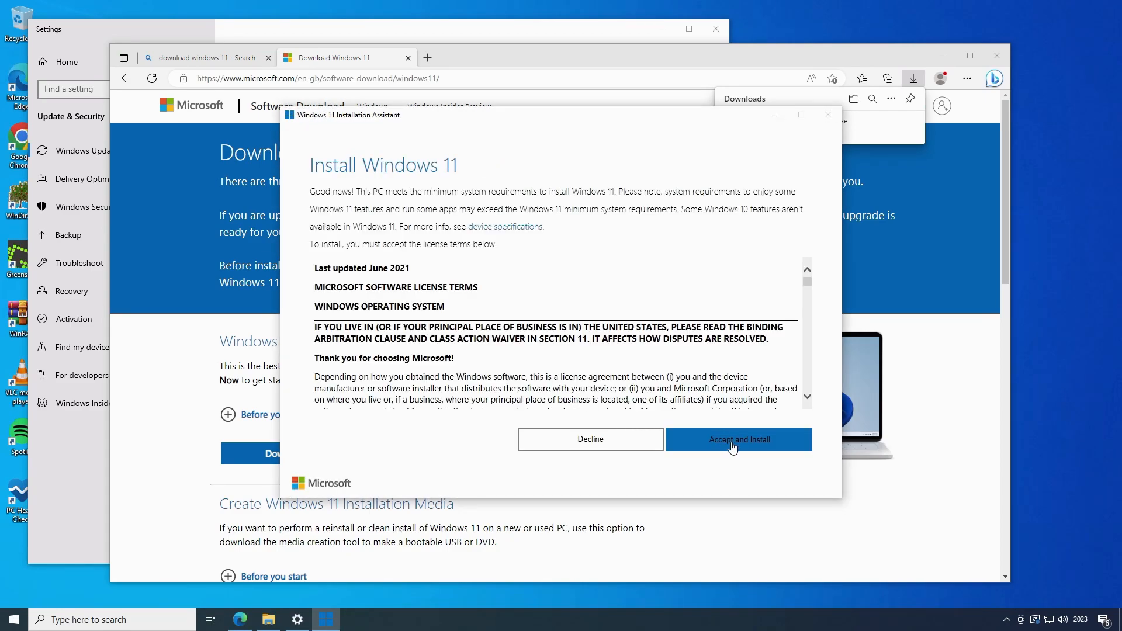
{"action": "left_click", "coordinate": [740, 439]}
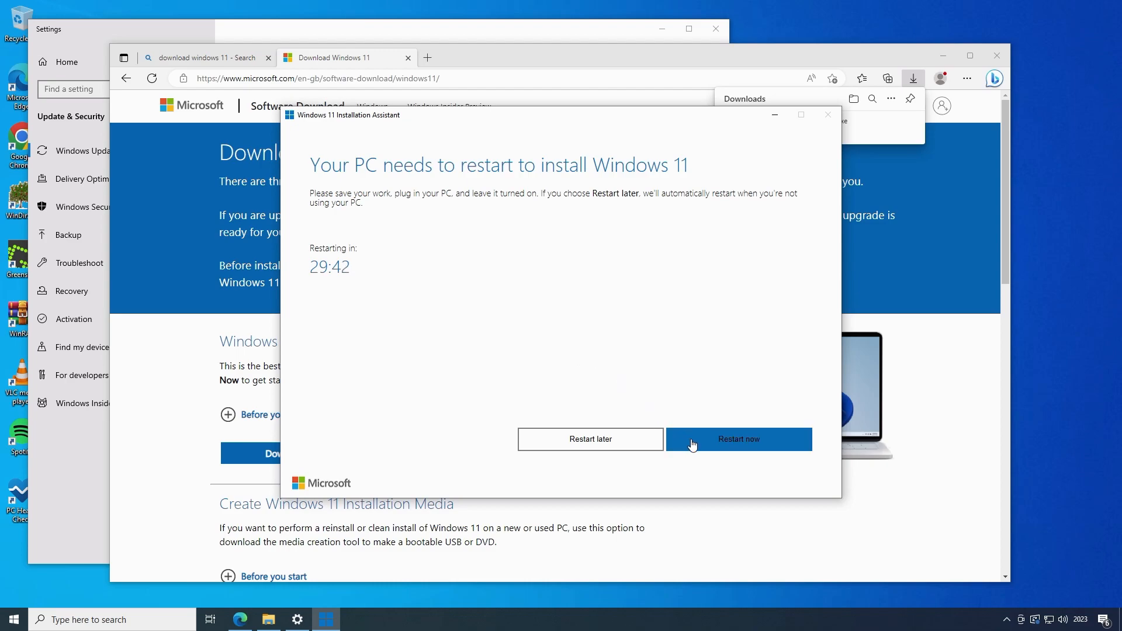
{"action": "left_click", "coordinate": [738, 438]}
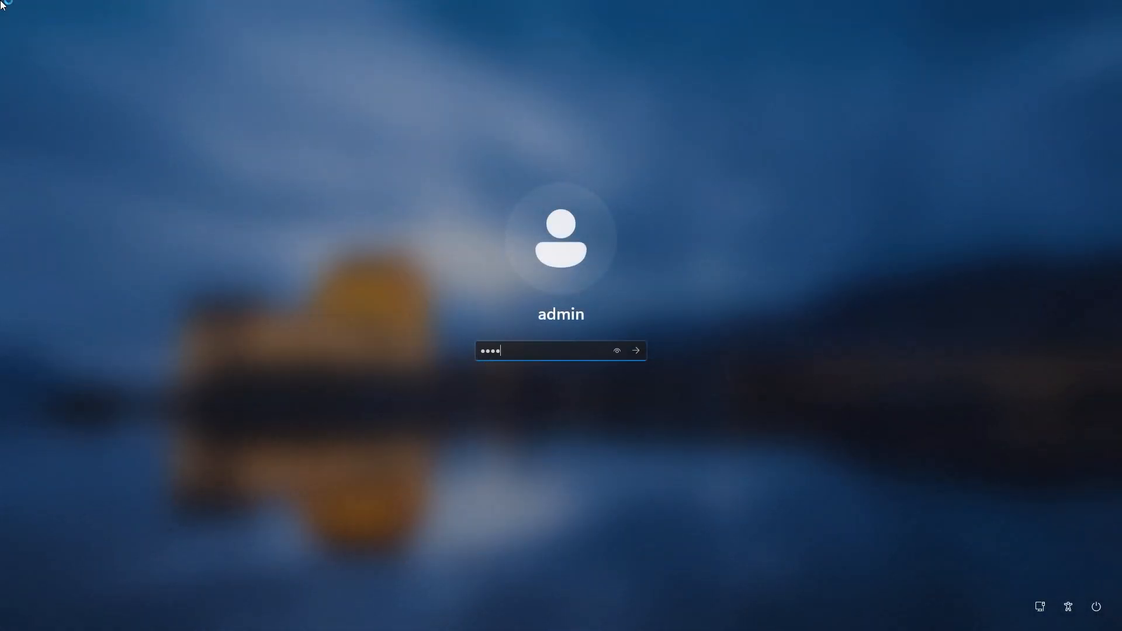
Step: Sign in, confirm Documents still holds the three files, and run 'win' from the Run box
{"action": "left_click", "coordinate": [638, 350]}
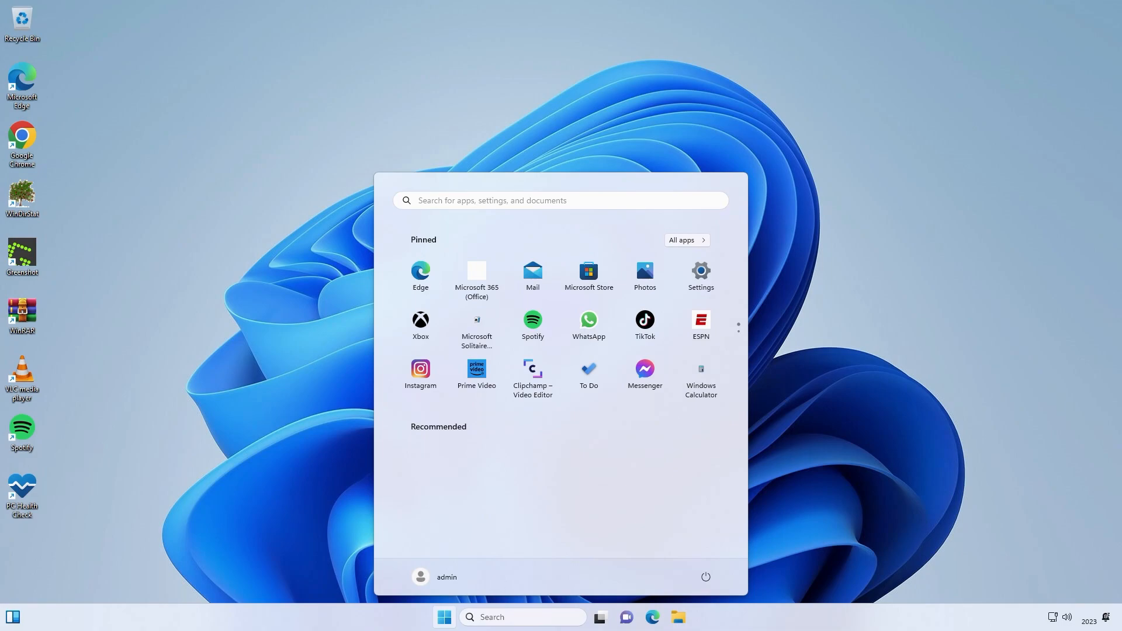
{"action": "left_click", "coordinate": [678, 617]}
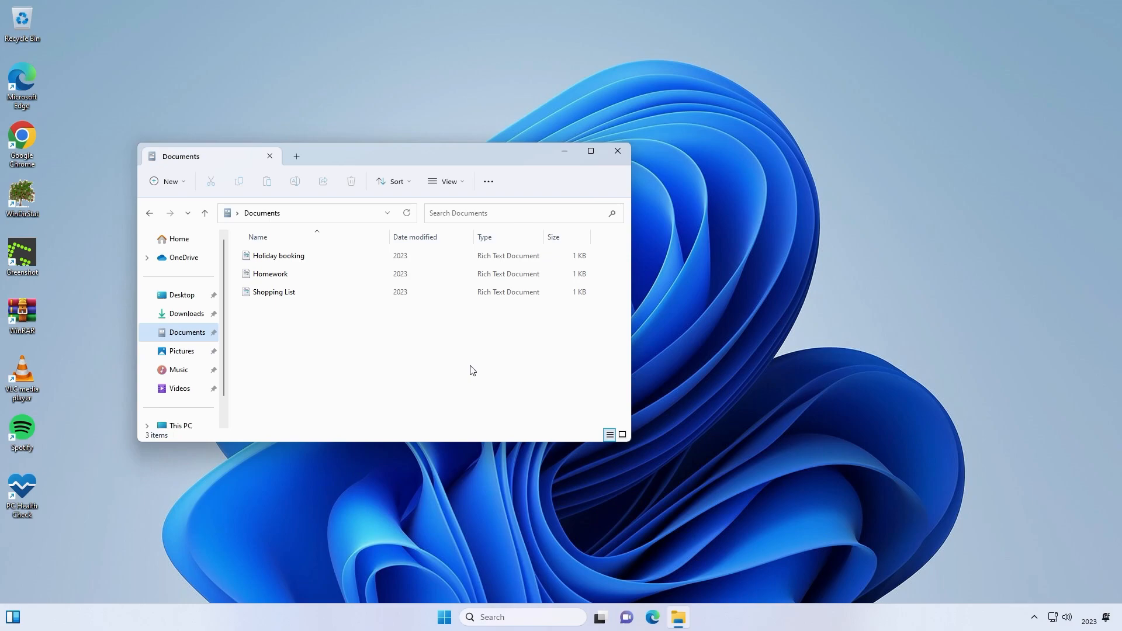
{"action": "key", "text": "Win+R"}
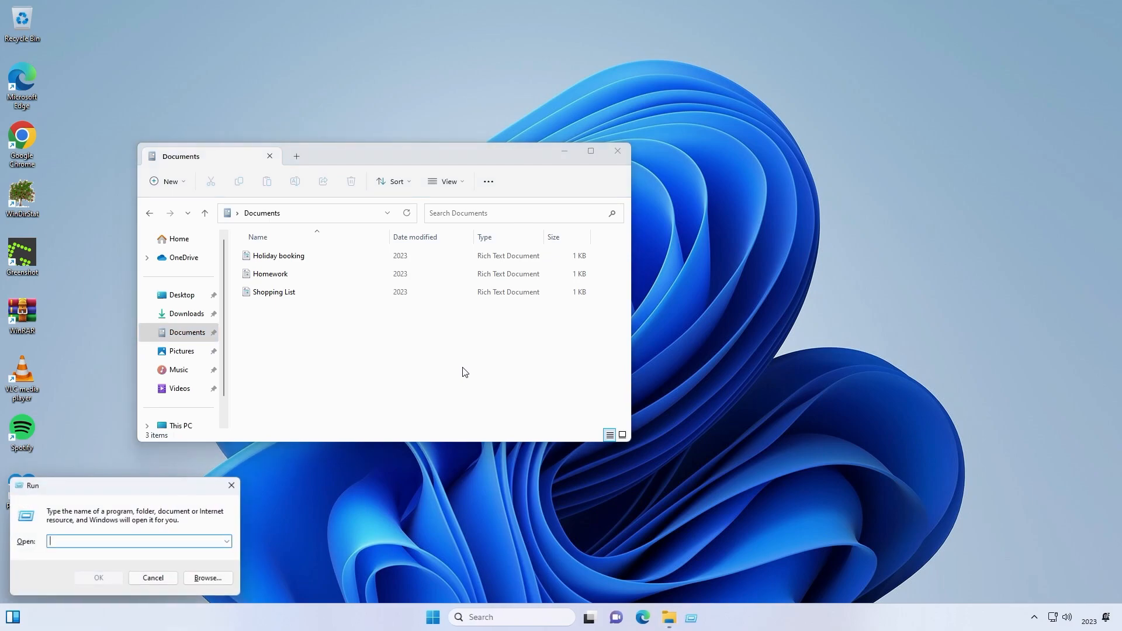
{"action": "type", "text": "win"}
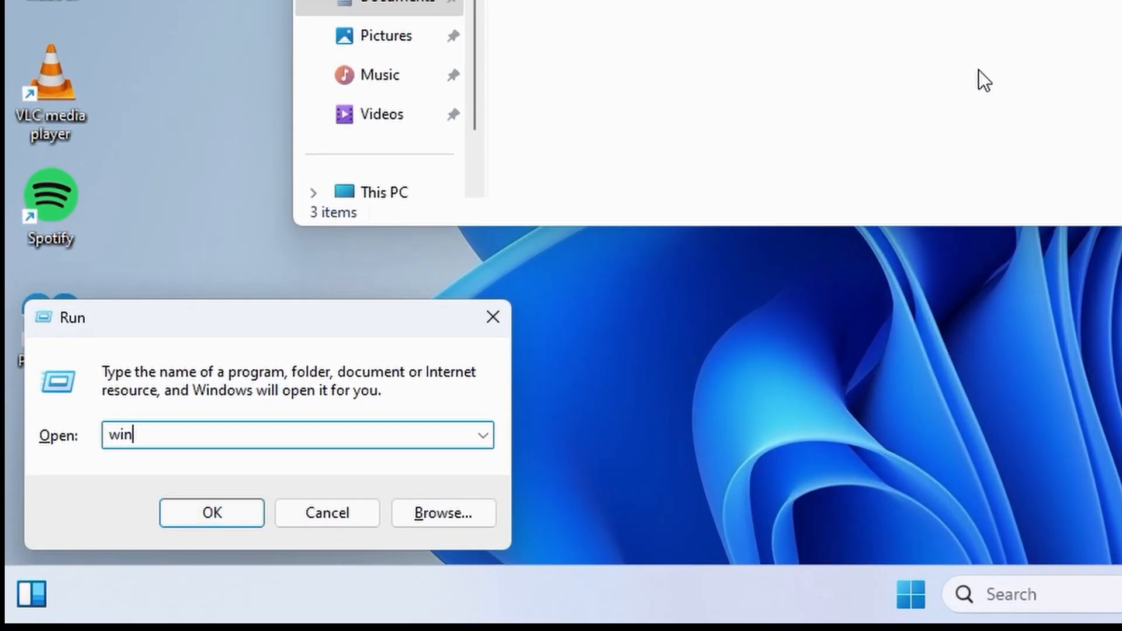
{"action": "left_click", "coordinate": [212, 512]}
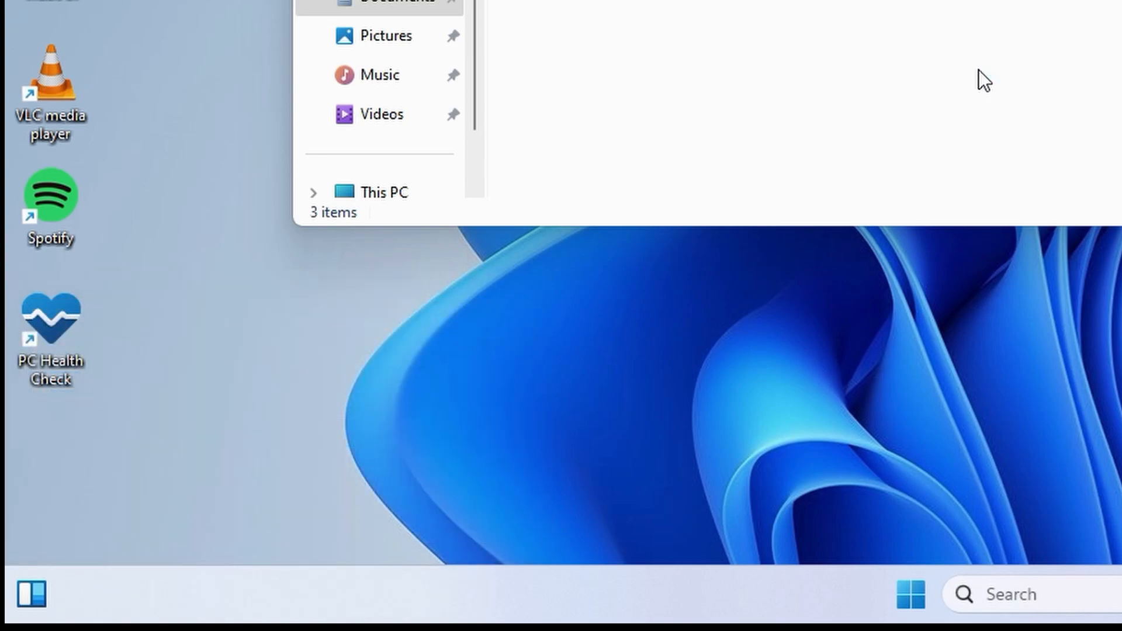